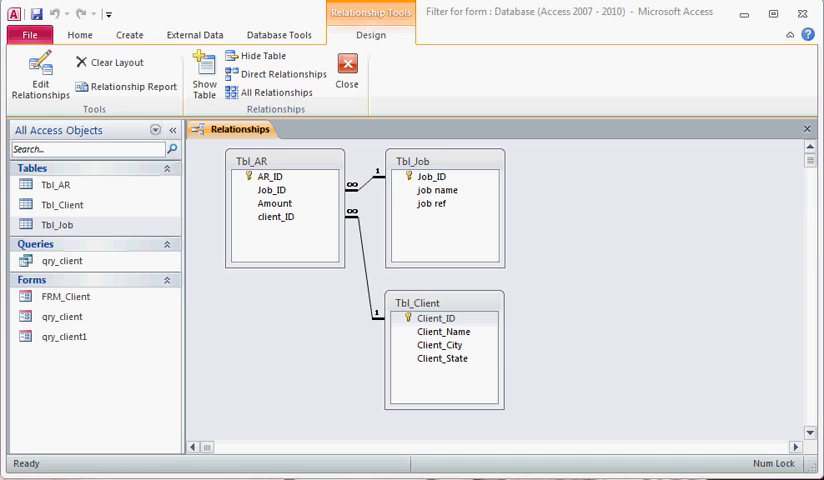
{"action": "mouse_move", "coordinate": [712, 348]}
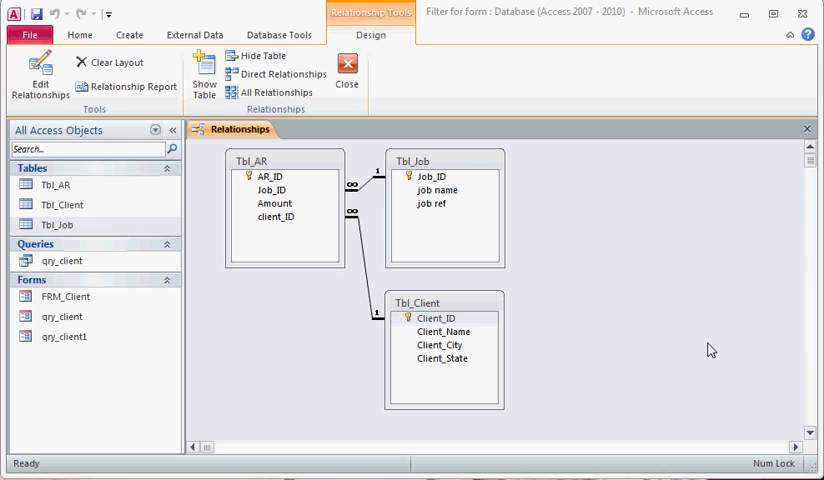
{"action": "mouse_move", "coordinate": [540, 228]}
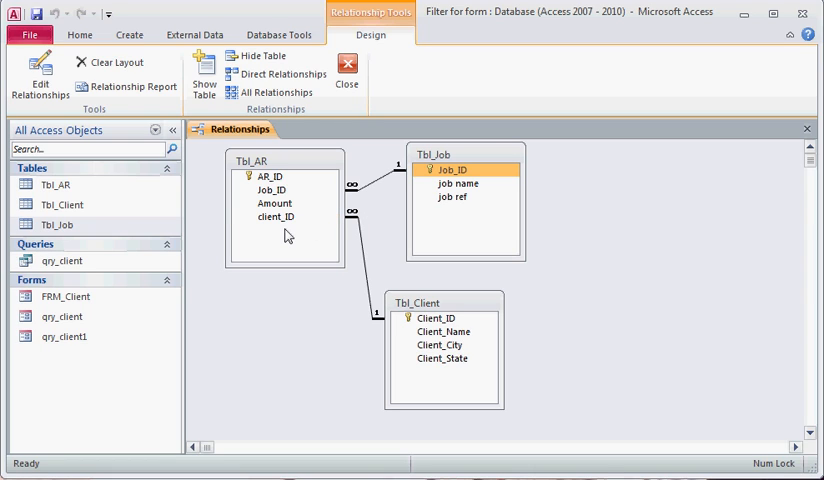
Open the Tbl_Client and Tbl_Job tables from the Navigation Pane to view their records.
{"action": "left_click", "coordinate": [62, 260]}
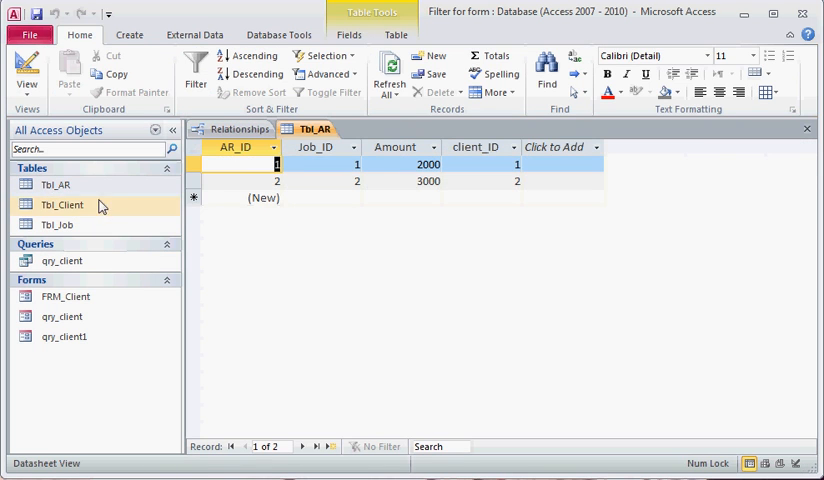
{"action": "left_click", "coordinate": [62, 204]}
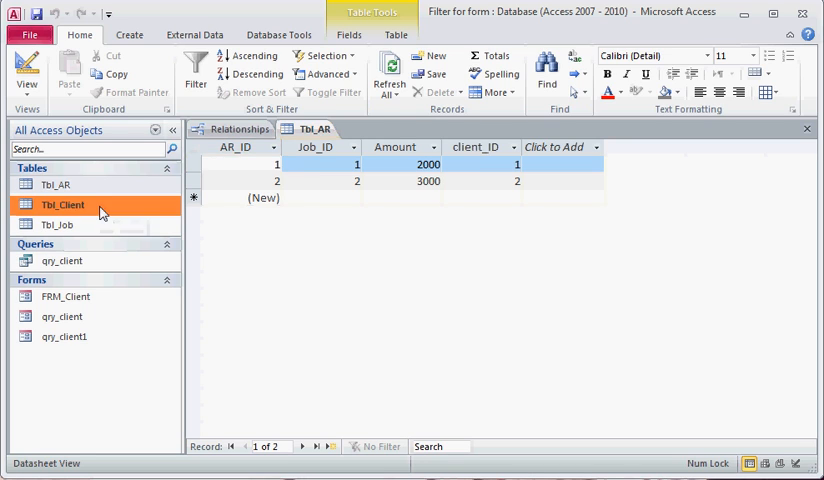
{"action": "double_click", "coordinate": [56, 224]}
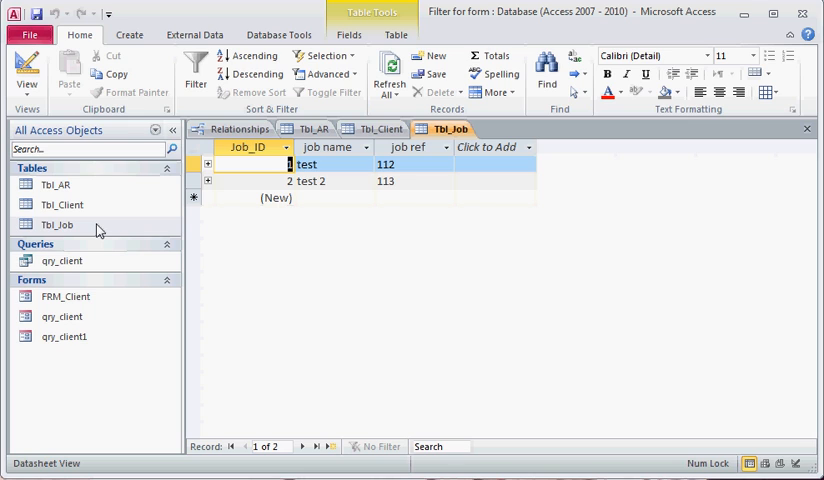
{"action": "double_click", "coordinate": [66, 296]}
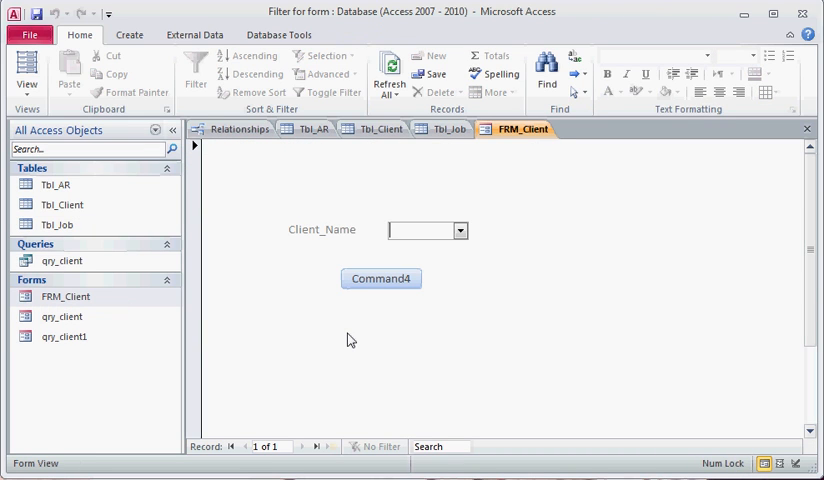
{"action": "mouse_move", "coordinate": [376, 320]}
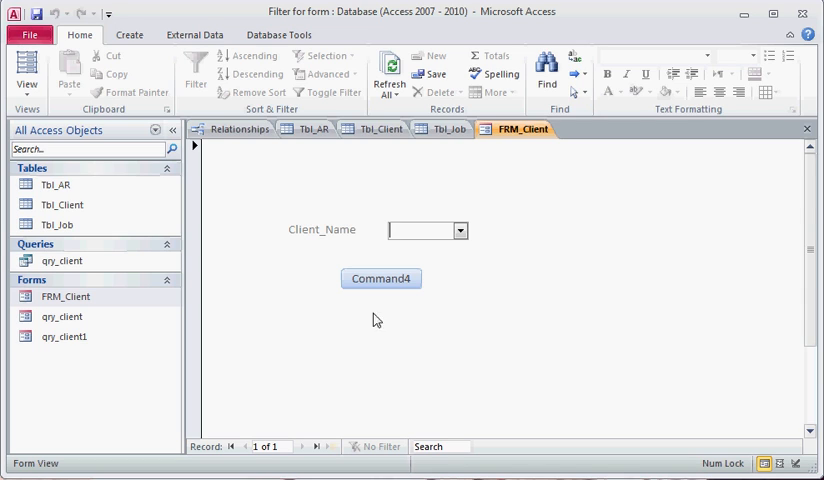
Choose test2 in FRM_Client's Client_Name combo box, run Command4, then close the open tabs.
{"action": "left_click", "coordinate": [460, 230]}
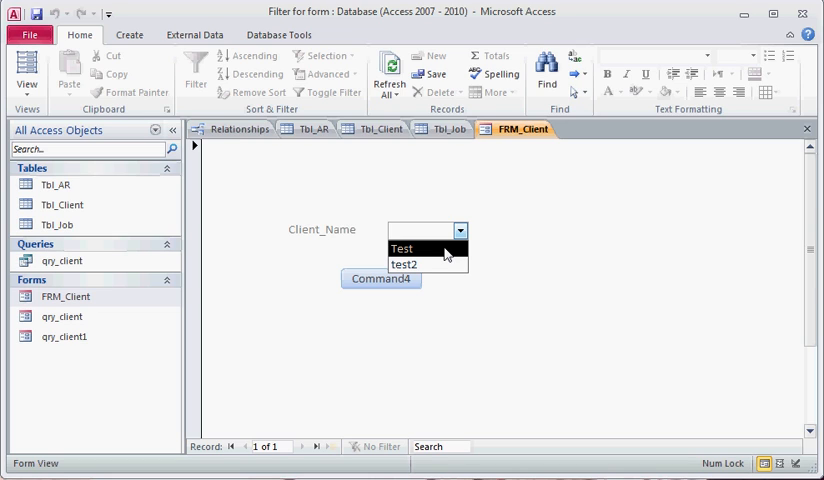
{"action": "left_click", "coordinate": [396, 264]}
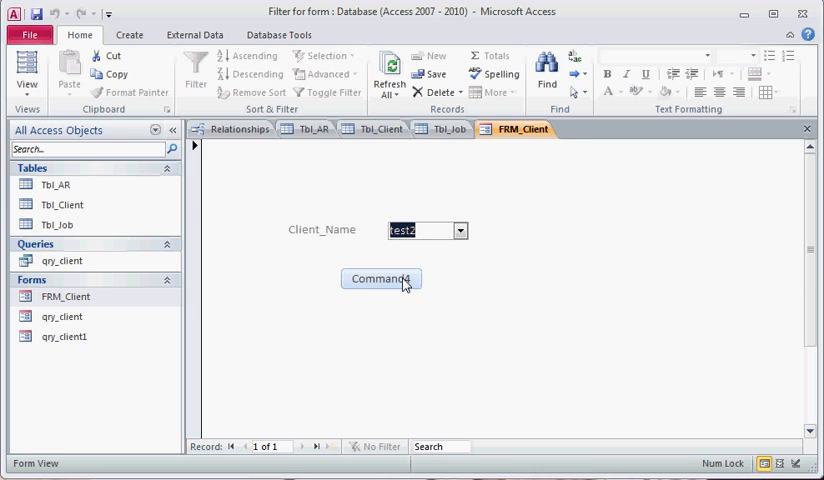
{"action": "left_click", "coordinate": [380, 278]}
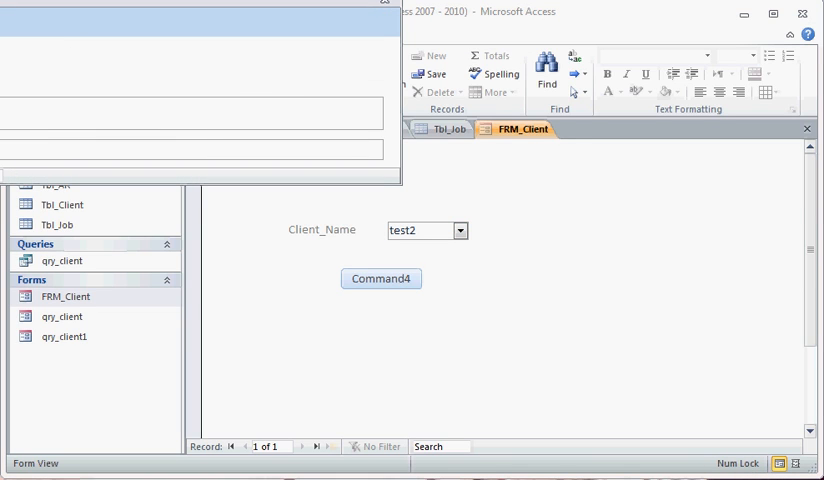
{"action": "mouse_move", "coordinate": [184, 88]}
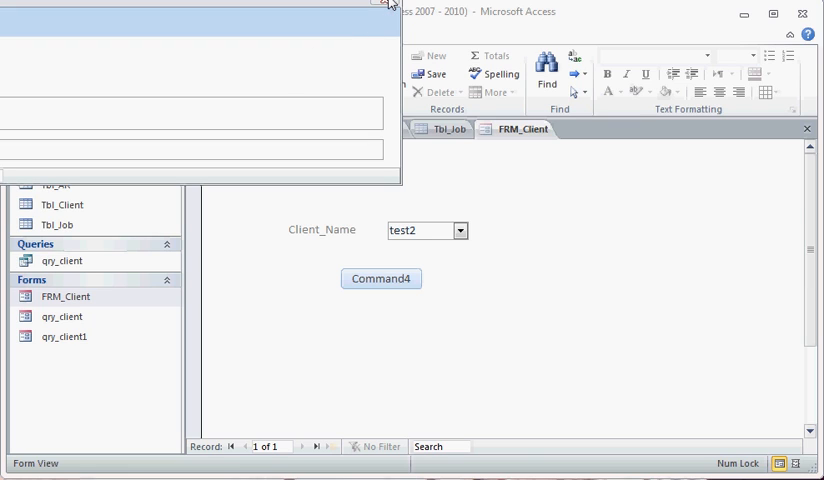
{"action": "mouse_move", "coordinate": [390, 8]}
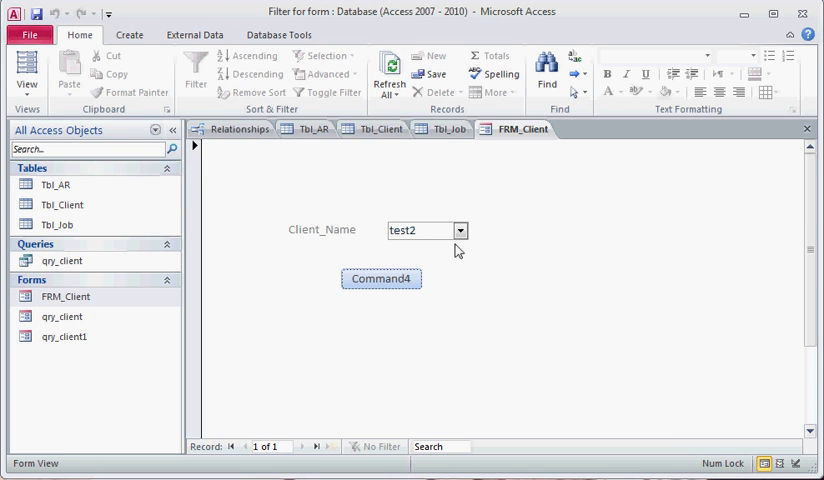
{"action": "left_click", "coordinate": [380, 278]}
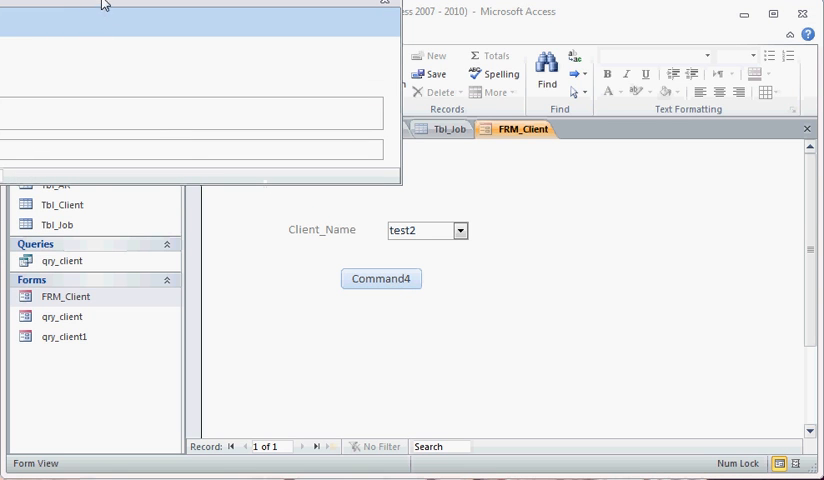
{"action": "left_click", "coordinate": [380, 278]}
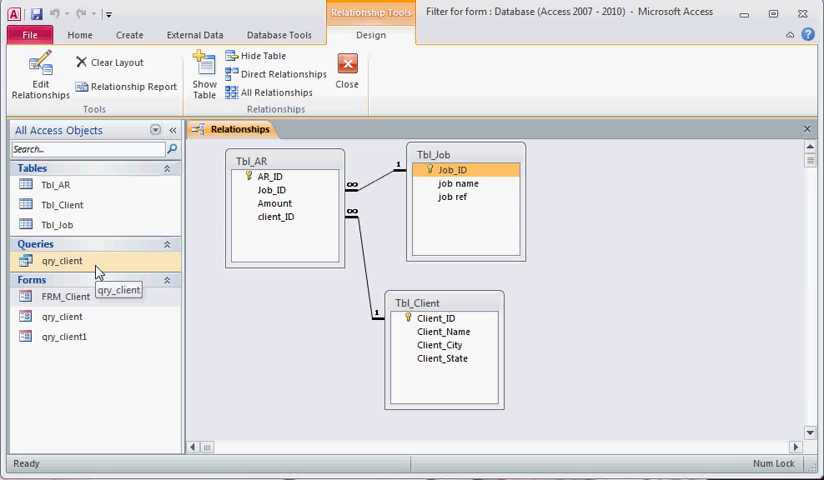
Open qry_client and run it to see client, job name and amount for Test and test2.
{"action": "right_click", "coordinate": [60, 260]}
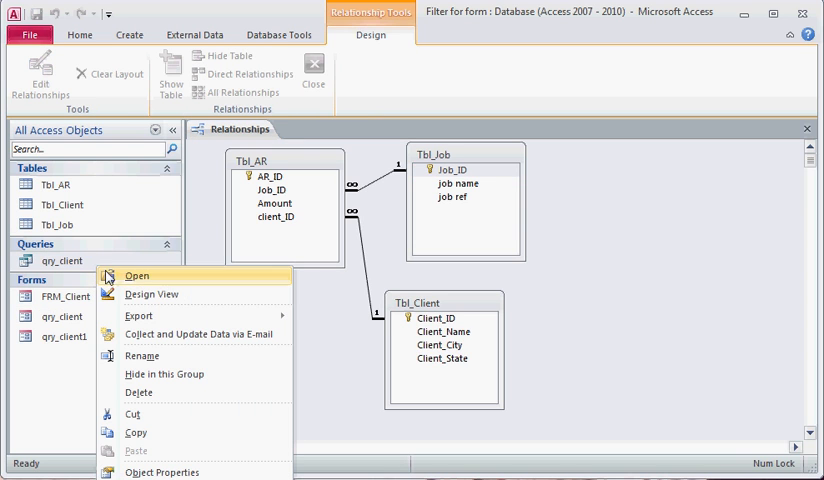
{"action": "left_click", "coordinate": [136, 276]}
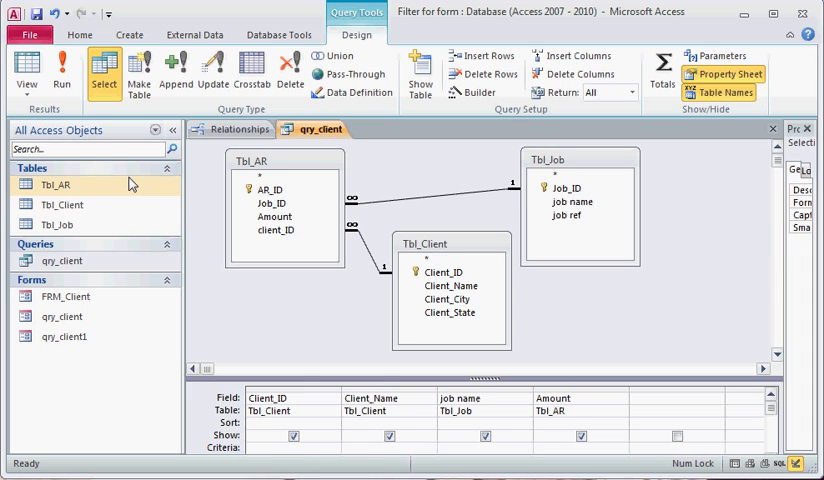
{"action": "left_click", "coordinate": [26, 72]}
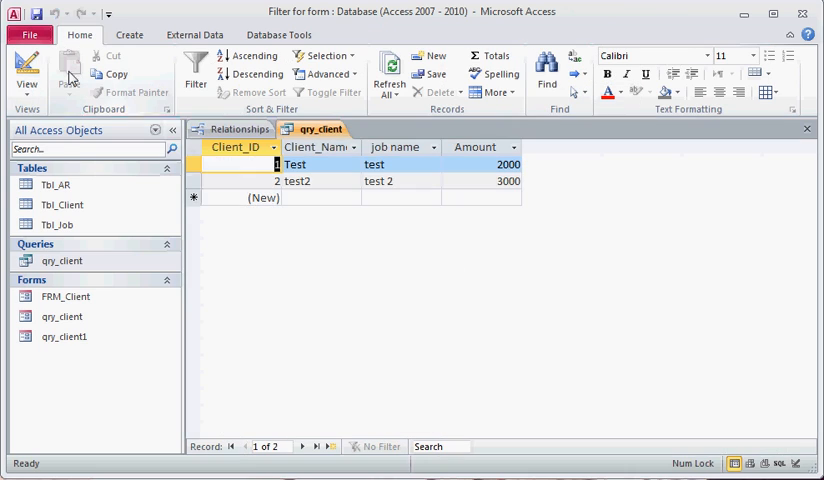
{"action": "mouse_move", "coordinate": [658, 210]}
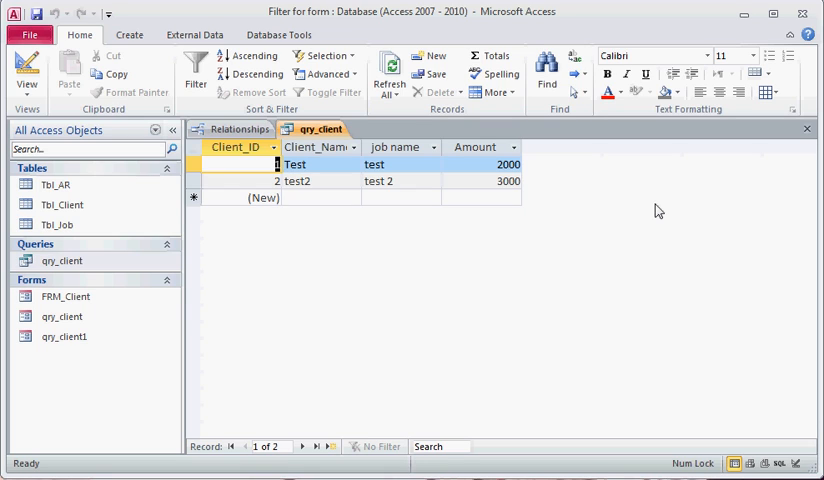
{"action": "mouse_move", "coordinate": [316, 118]}
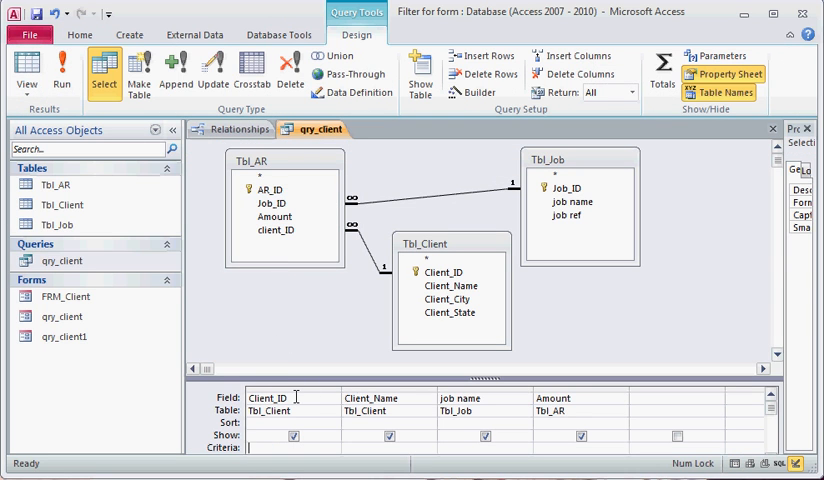
{"action": "mouse_move", "coordinate": [428, 390]}
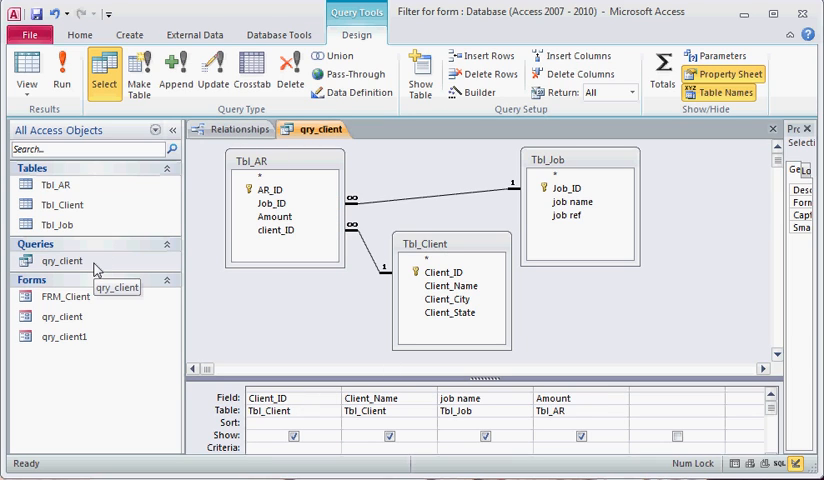
Reopen FRM_Client and pick test2 from the Client_Name list.
{"action": "double_click", "coordinate": [62, 296]}
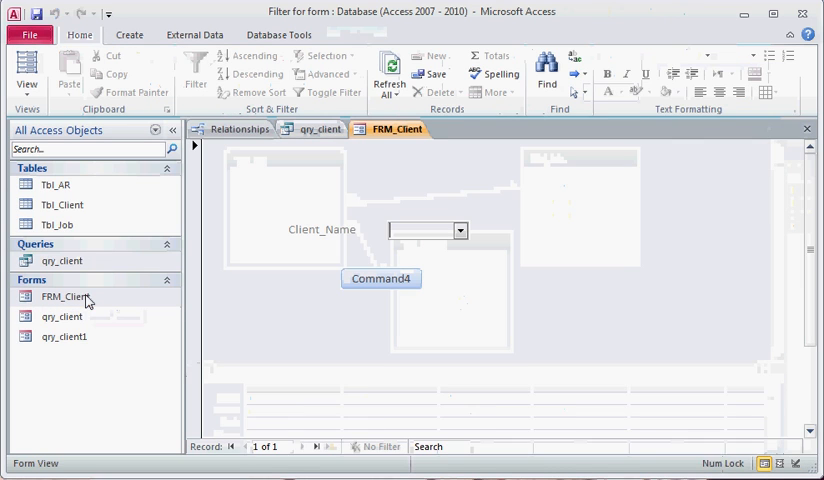
{"action": "left_click", "coordinate": [460, 230]}
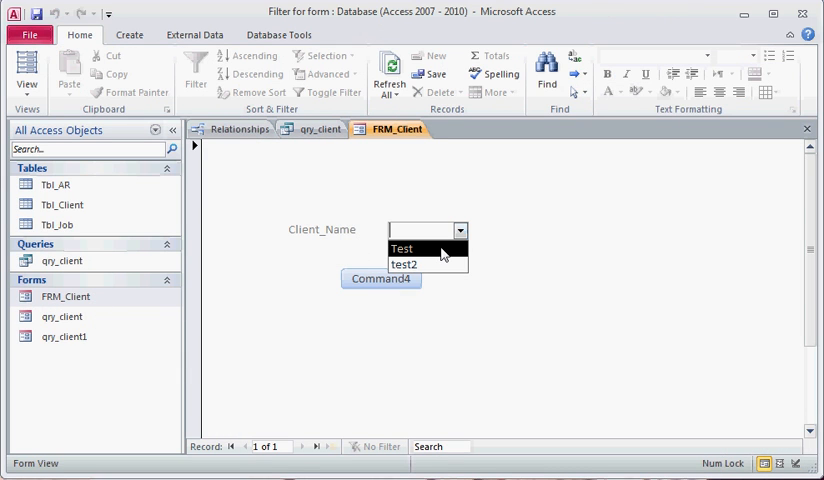
{"action": "mouse_move", "coordinate": [448, 252]}
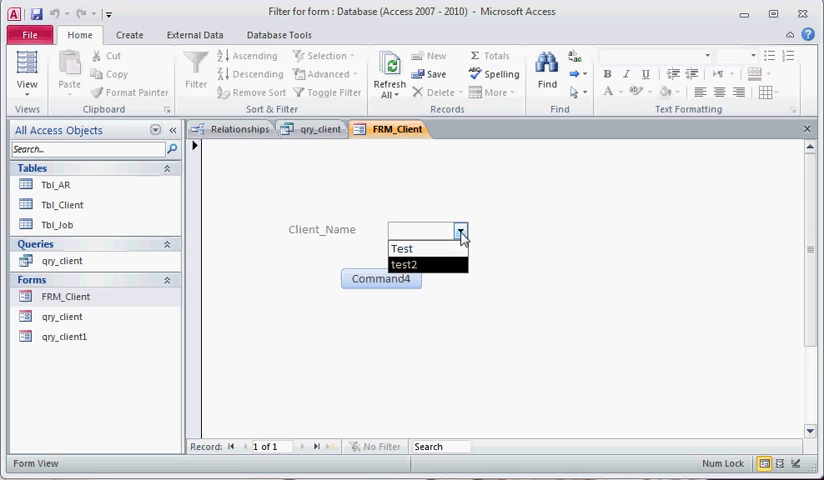
{"action": "left_click", "coordinate": [318, 128]}
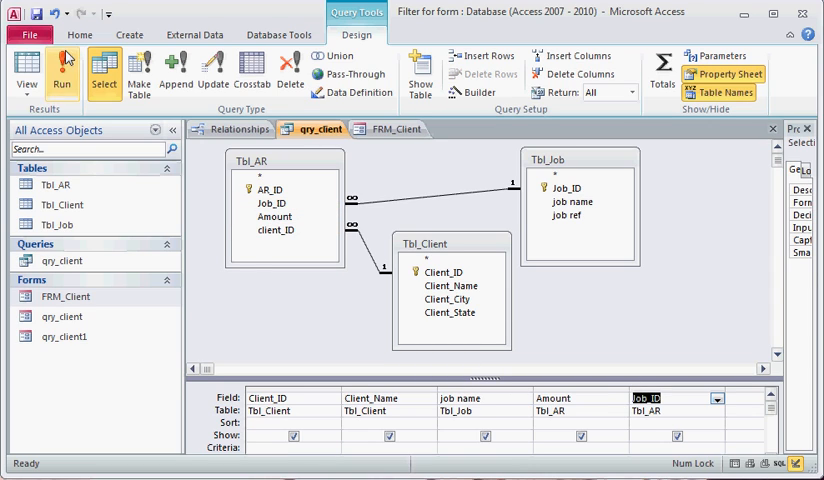
Run qry_client with Job_ID, edit the job names to test Job, and return to Design View.
{"action": "left_click", "coordinate": [62, 76]}
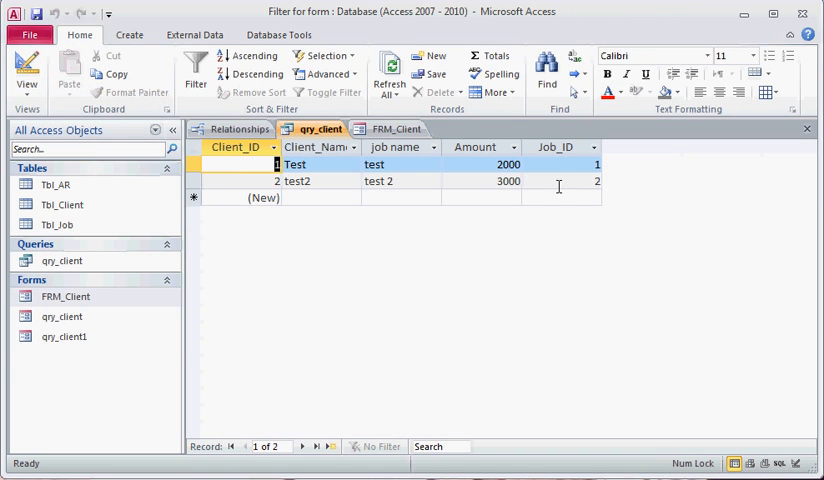
{"action": "mouse_move", "coordinate": [404, 188]}
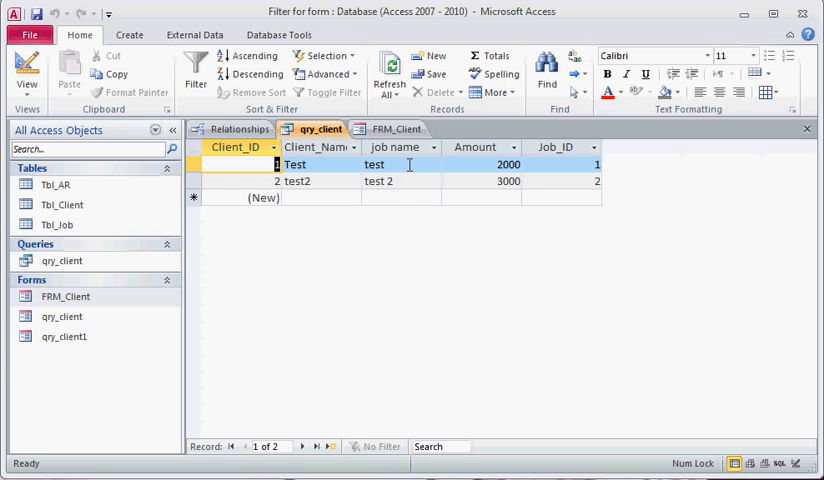
{"action": "left_click", "coordinate": [400, 164]}
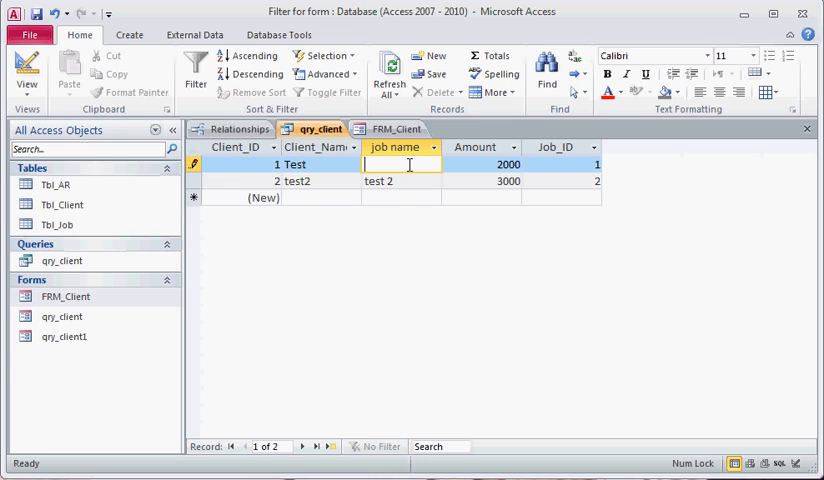
{"action": "type", "text": "test Job"}
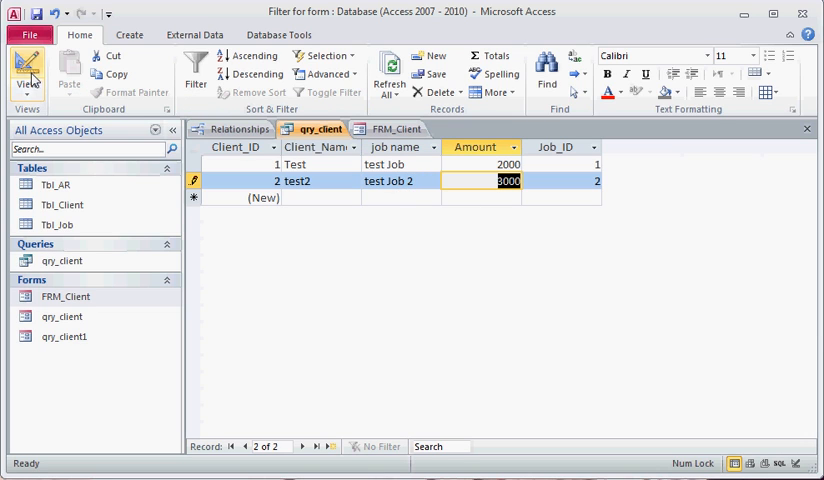
{"action": "left_click", "coordinate": [28, 76]}
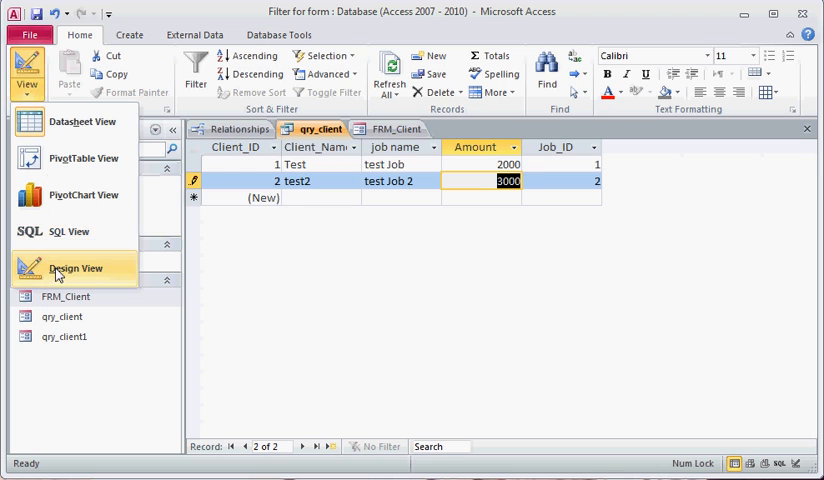
{"action": "left_click", "coordinate": [76, 268]}
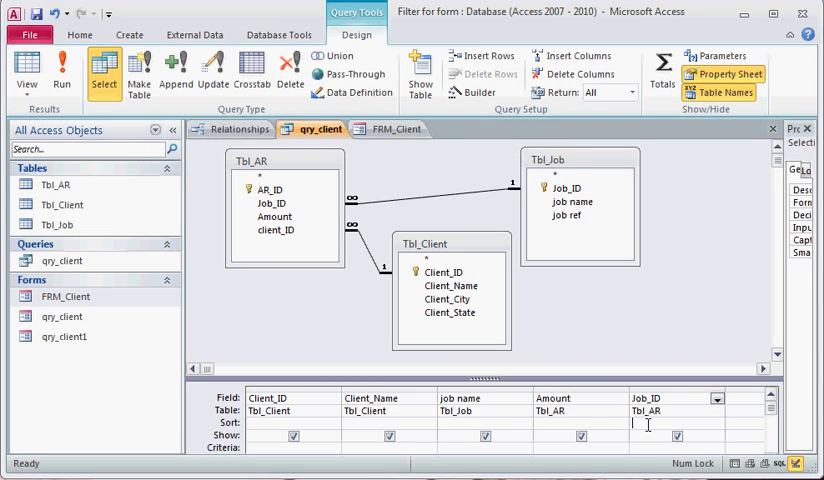
Create a blank form, save it as 'Job Form 1' and switch it to Design View.
{"action": "left_click", "coordinate": [128, 34]}
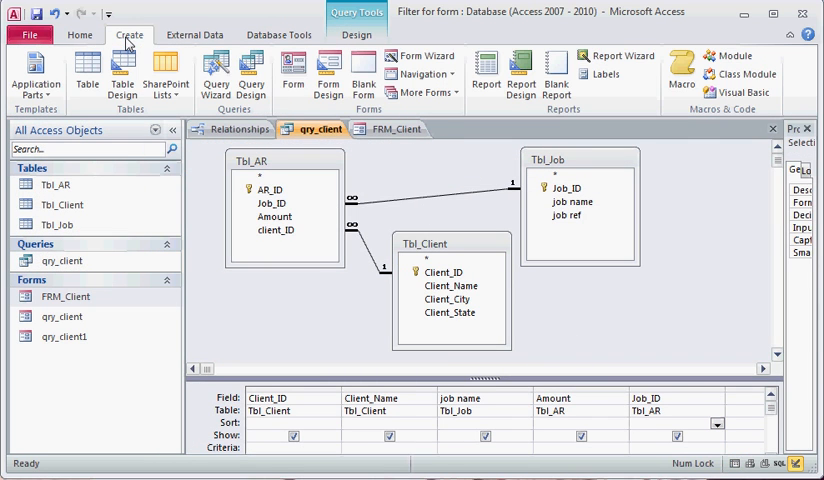
{"action": "mouse_move", "coordinate": [216, 72]}
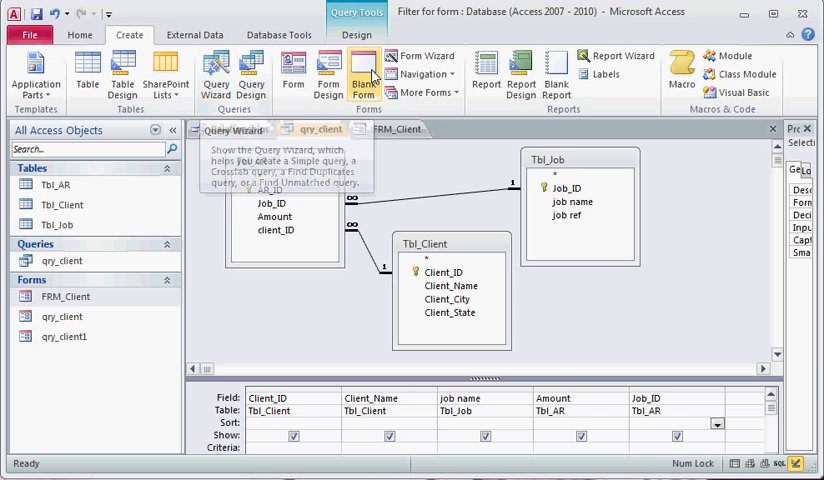
{"action": "left_click", "coordinate": [364, 72]}
{"action": "type", "text": "Jo"}
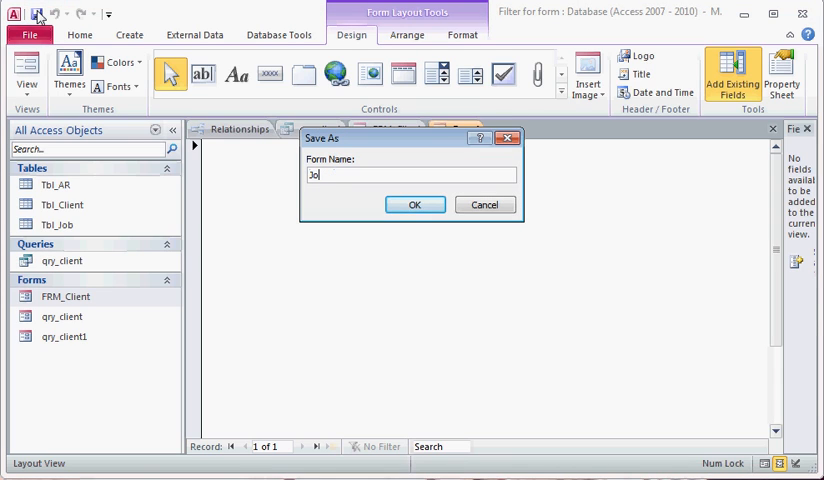
{"action": "type", "text": "b For"}
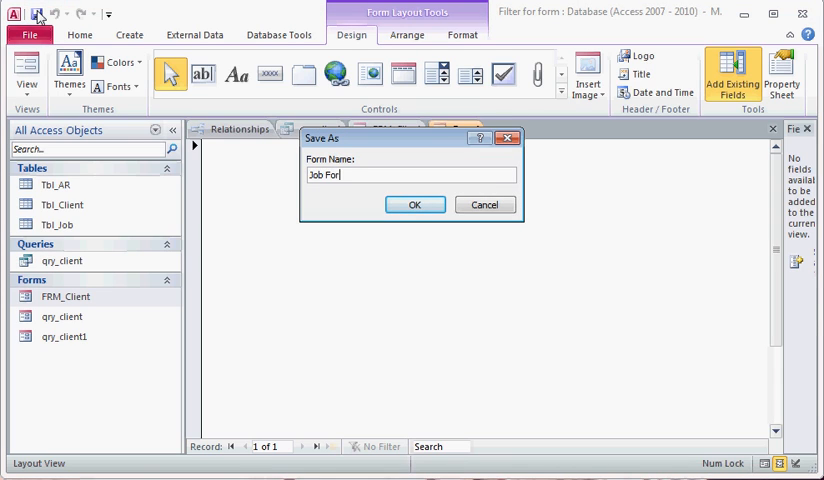
{"action": "type", "text": "m 1"}
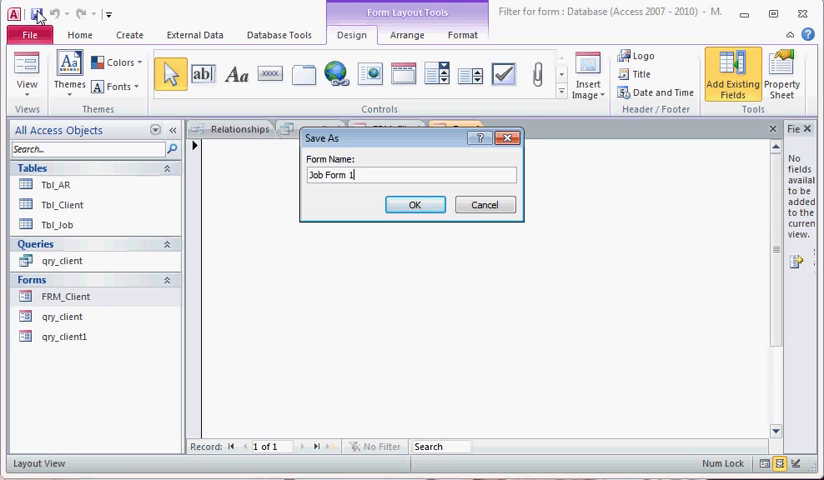
{"action": "left_click", "coordinate": [414, 204]}
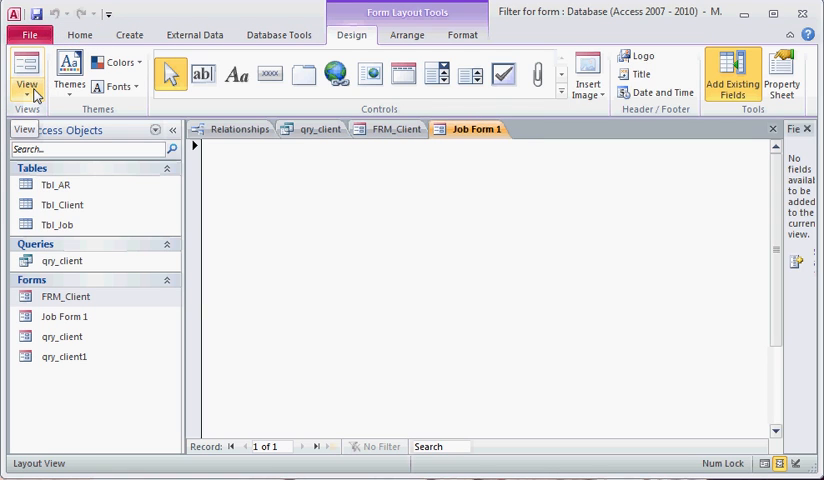
{"action": "left_click", "coordinate": [26, 76]}
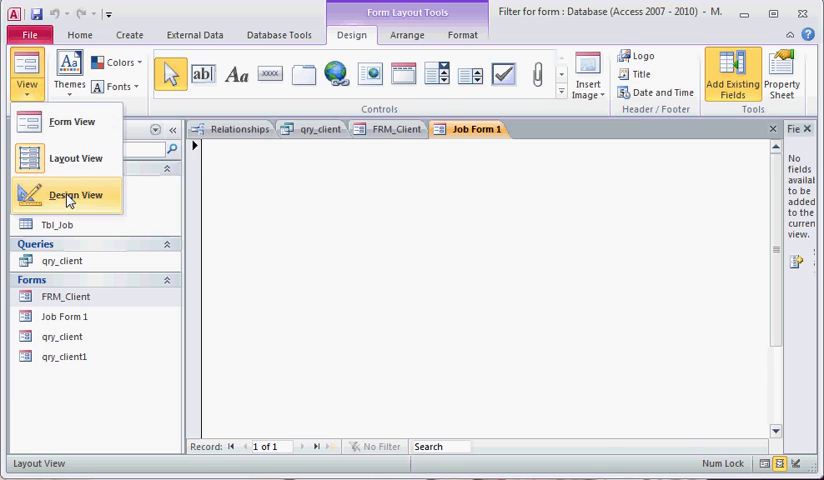
{"action": "left_click", "coordinate": [74, 194]}
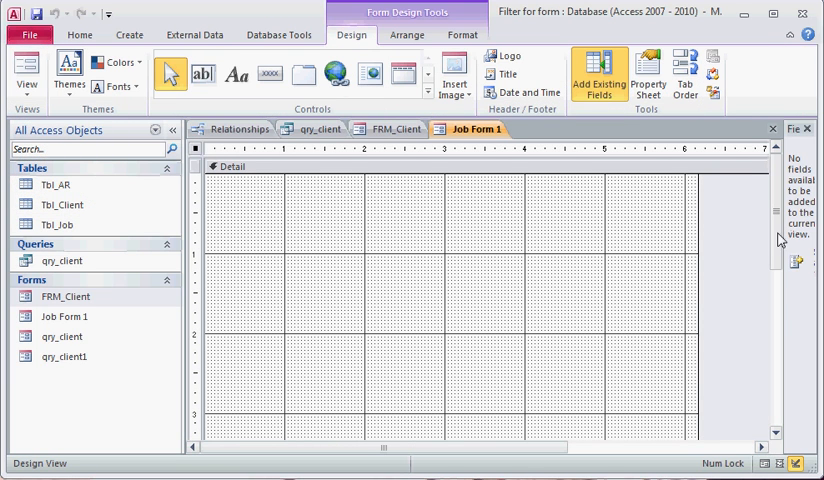
{"action": "scroll", "scroll_direction": "down", "scroll_amount": 3}
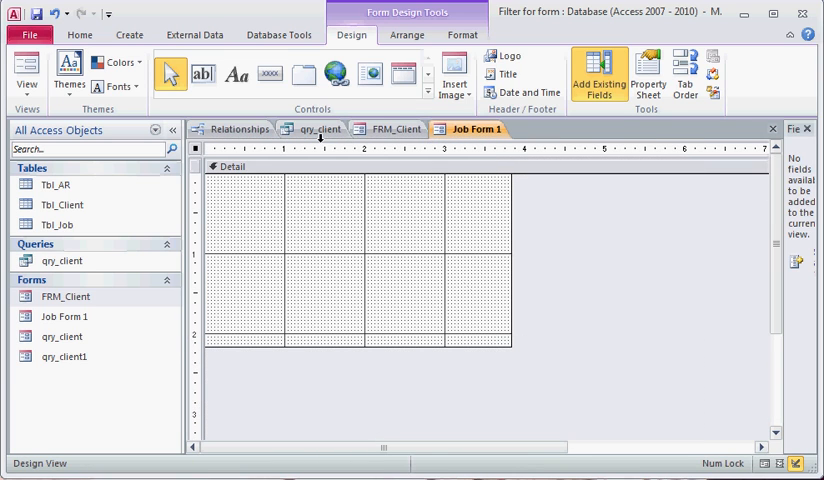
{"action": "mouse_move", "coordinate": [202, 74]}
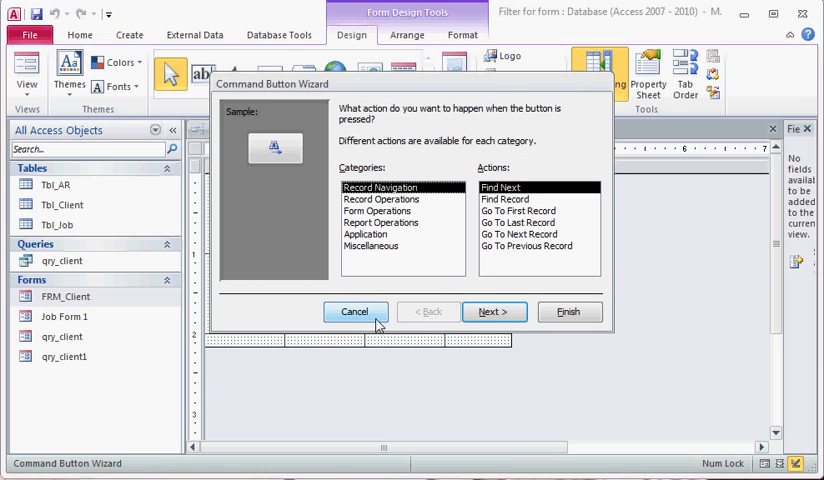
Keep the button without an action and source a combo box from Tbl_Job with job name and Job_ID.
{"action": "left_click", "coordinate": [354, 312]}
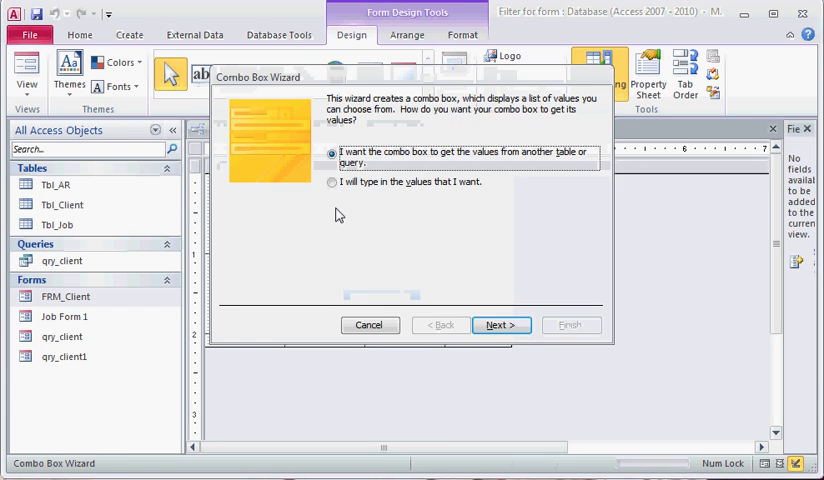
{"action": "mouse_move", "coordinate": [396, 170]}
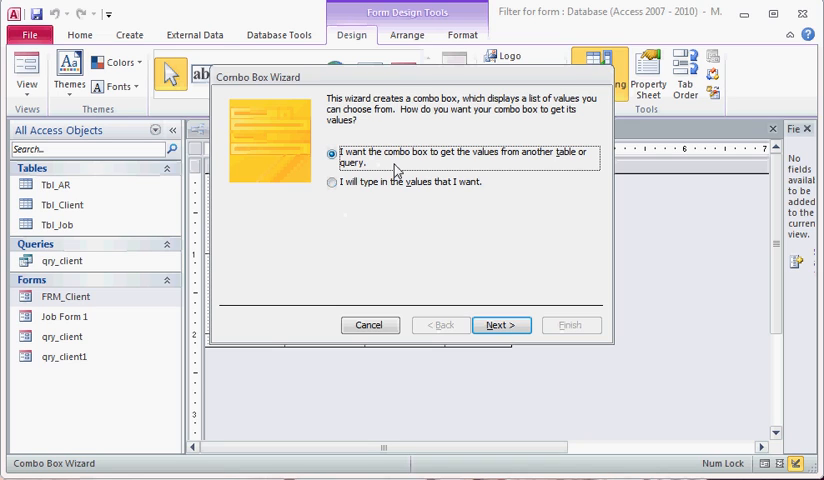
{"action": "mouse_move", "coordinate": [540, 176]}
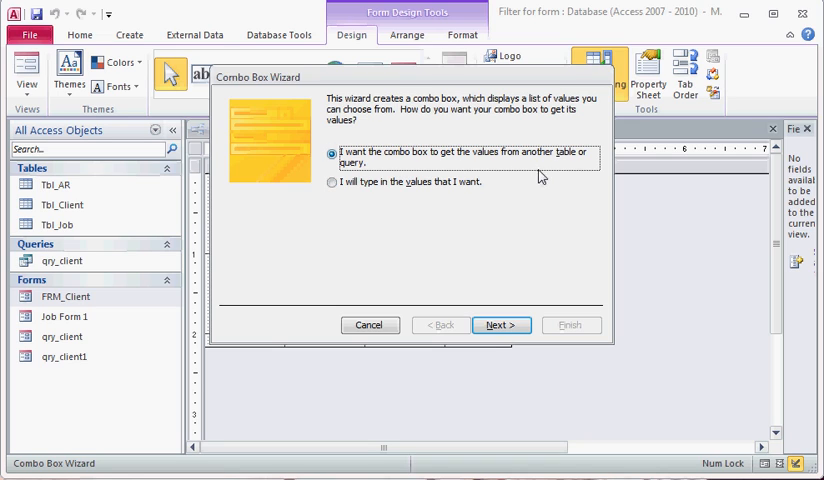
{"action": "left_click", "coordinate": [500, 324]}
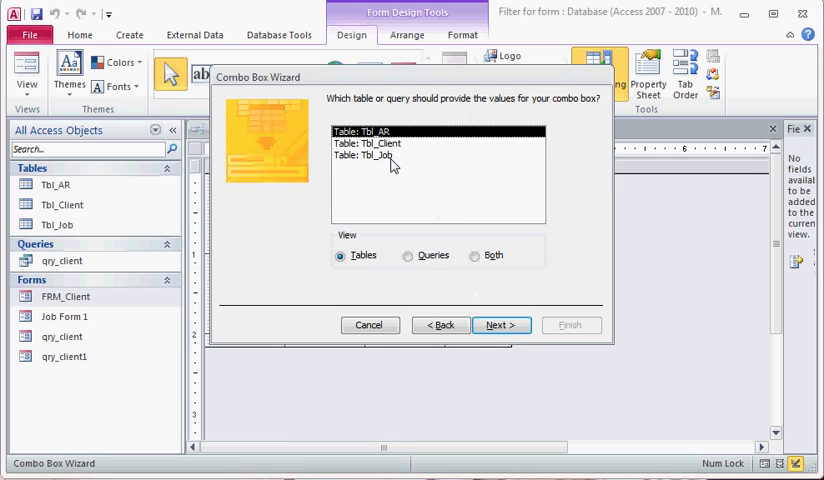
{"action": "left_click", "coordinate": [500, 324]}
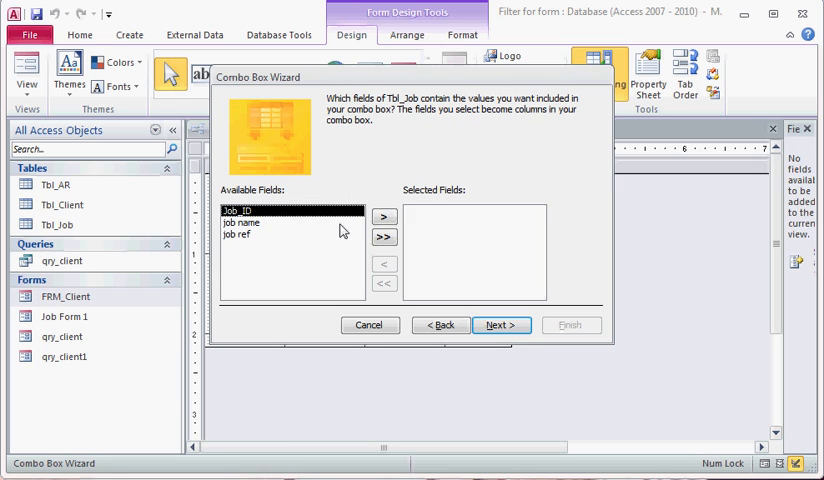
{"action": "left_click", "coordinate": [242, 222]}
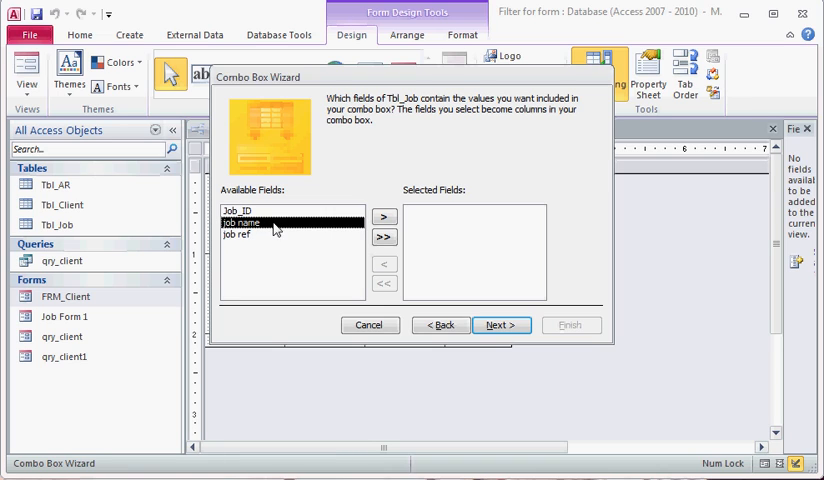
{"action": "left_click", "coordinate": [384, 216]}
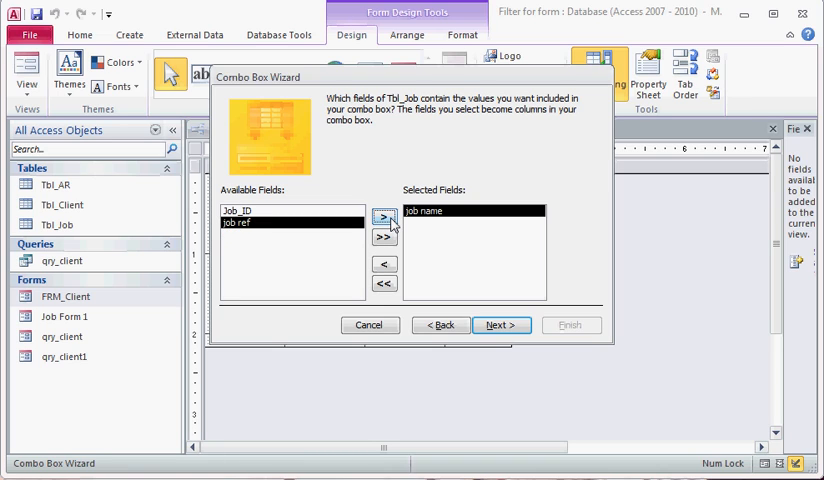
{"action": "left_click", "coordinate": [384, 216]}
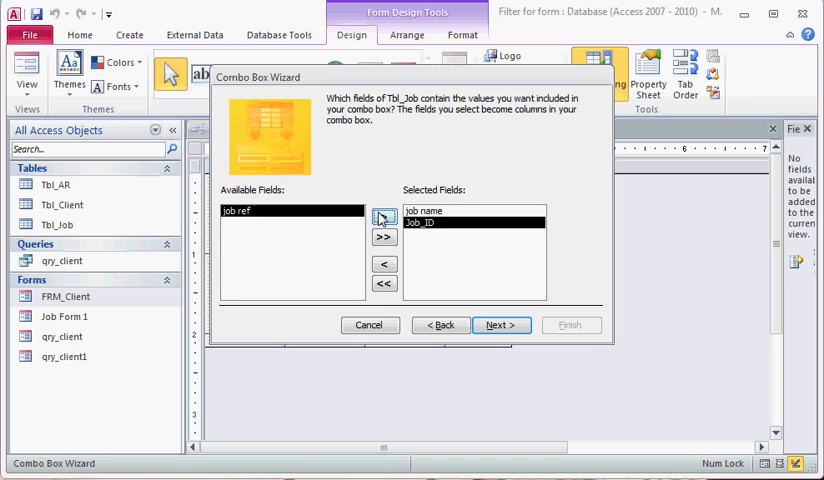
Continue without sorting, keep the Job_ID key column hidden and reach the label step.
{"action": "left_click", "coordinate": [500, 324]}
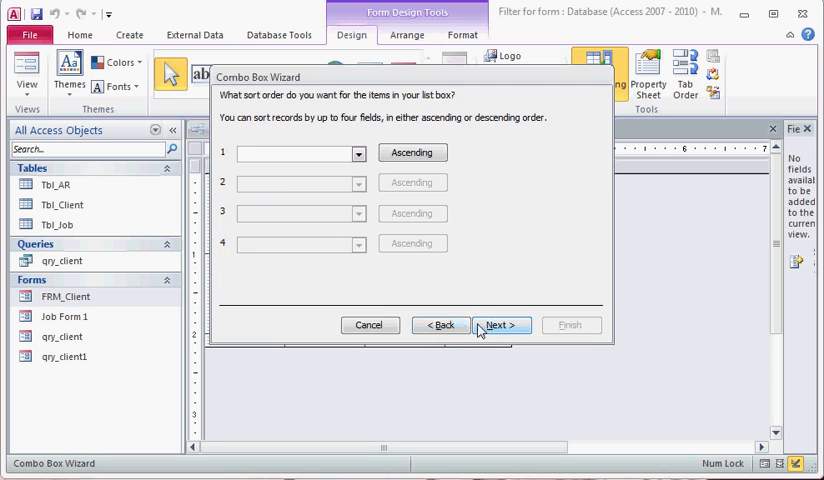
{"action": "left_click", "coordinate": [500, 324]}
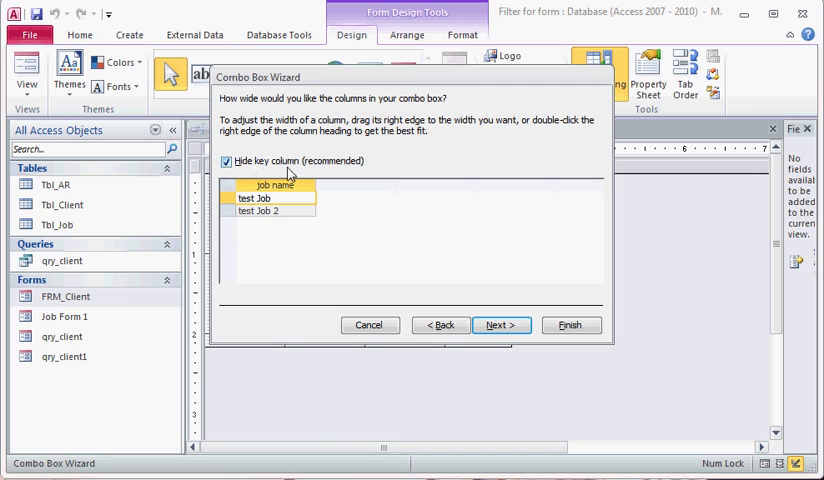
{"action": "left_click", "coordinate": [226, 160]}
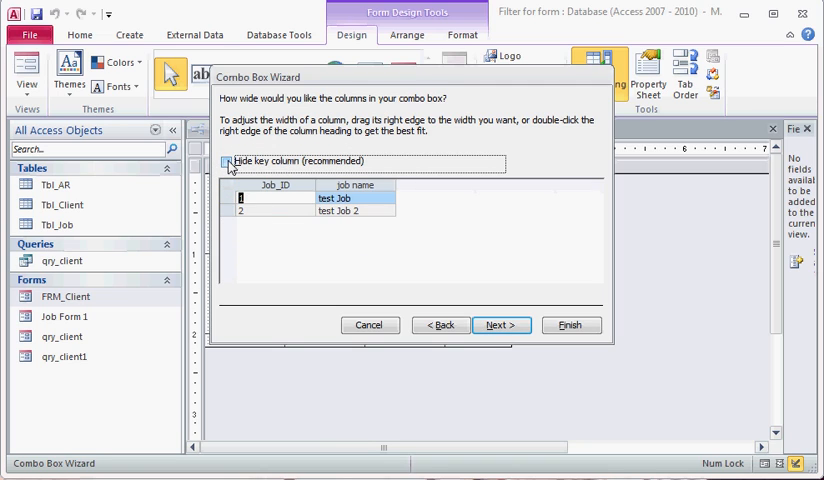
{"action": "left_click", "coordinate": [226, 160]}
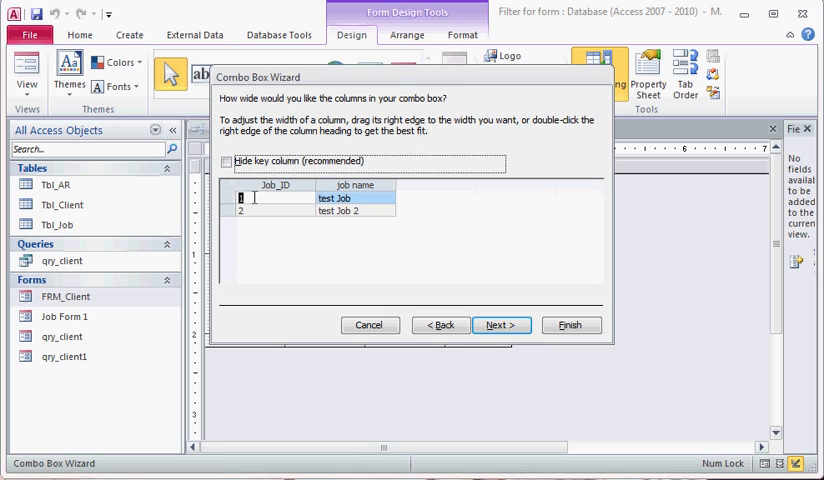
{"action": "left_click", "coordinate": [228, 160]}
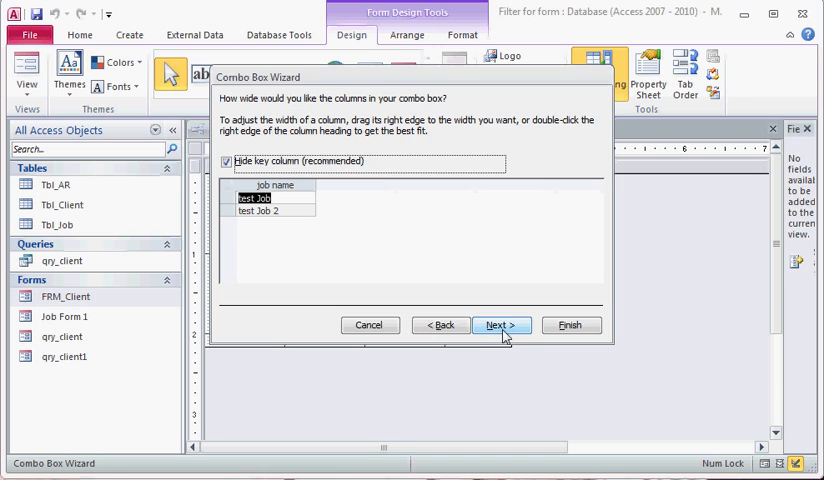
{"action": "left_click", "coordinate": [500, 324]}
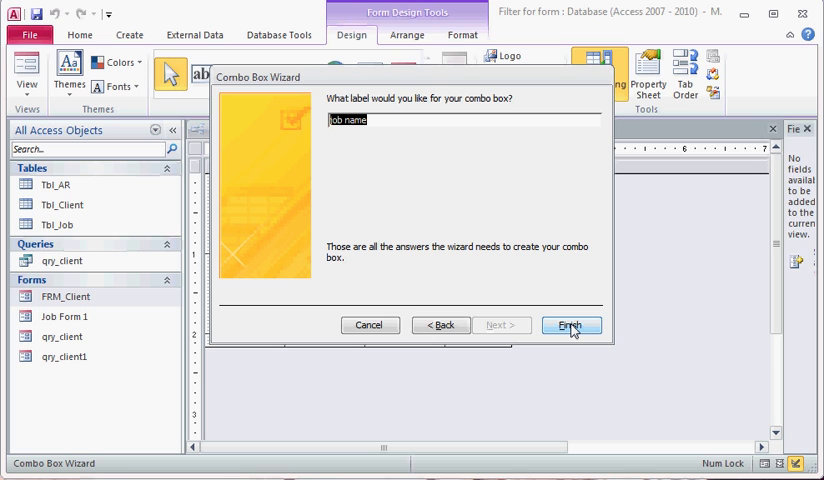
Finish the job name combo box and switch Job Form 1 to Form View for testing.
{"action": "left_click", "coordinate": [570, 324]}
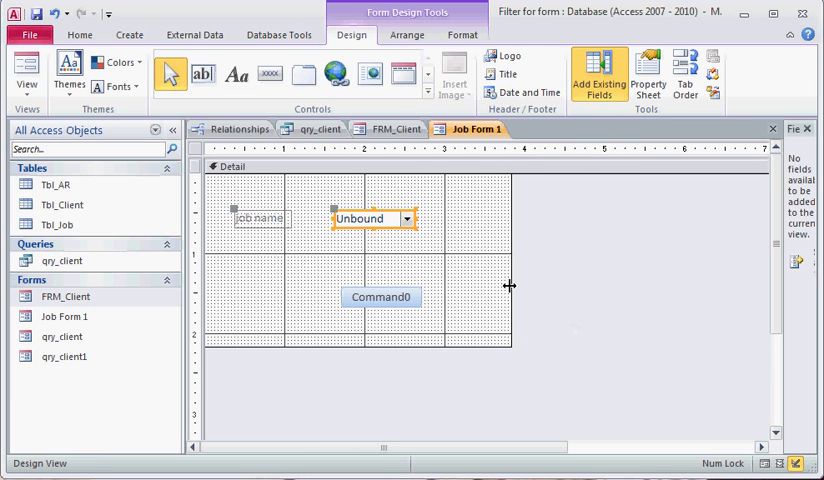
{"action": "left_click", "coordinate": [260, 218]}
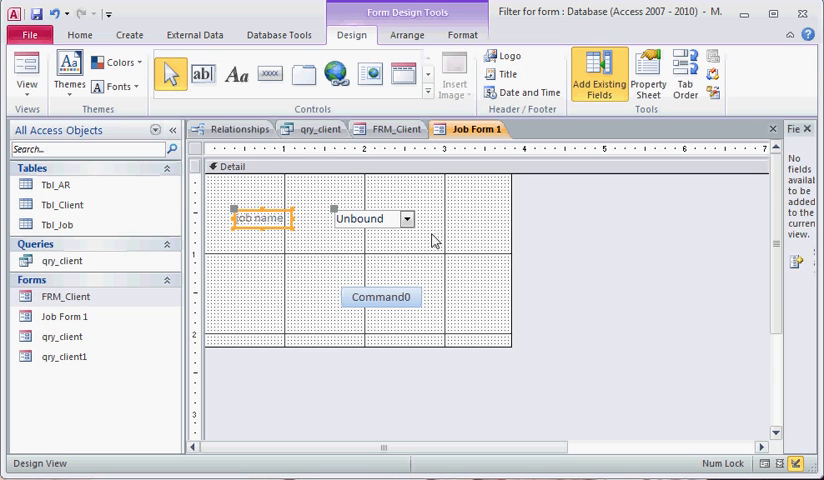
{"action": "left_click", "coordinate": [26, 72]}
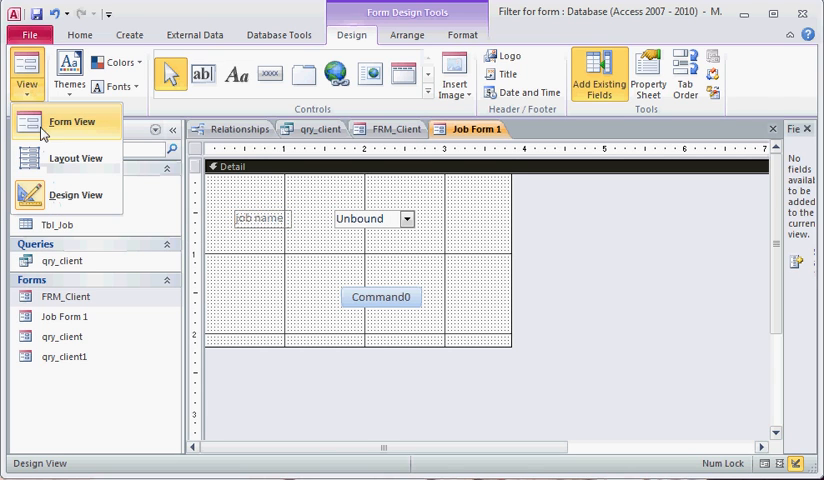
{"action": "left_click", "coordinate": [70, 120]}
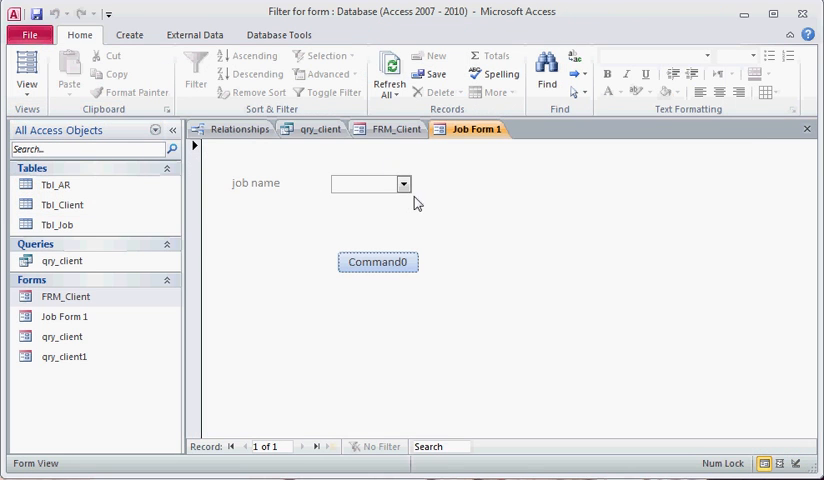
Choose test Job 2 from the job list, then show the Add Existing Fields pane.
{"action": "left_click", "coordinate": [404, 184]}
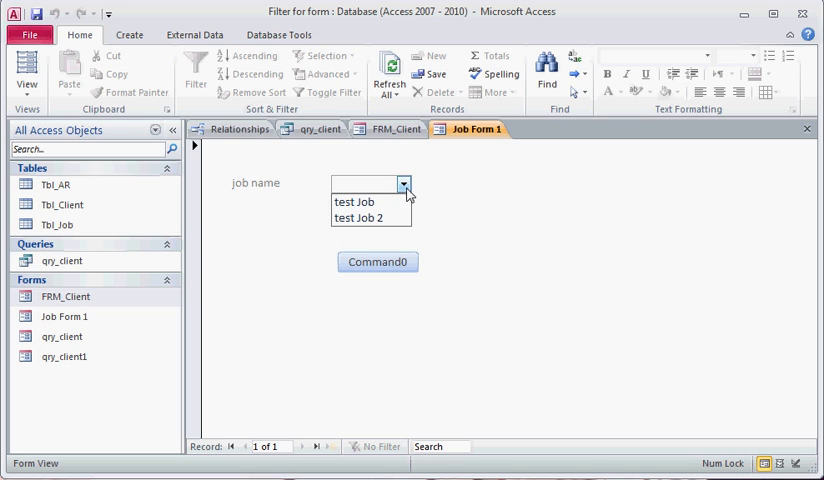
{"action": "left_click", "coordinate": [360, 218]}
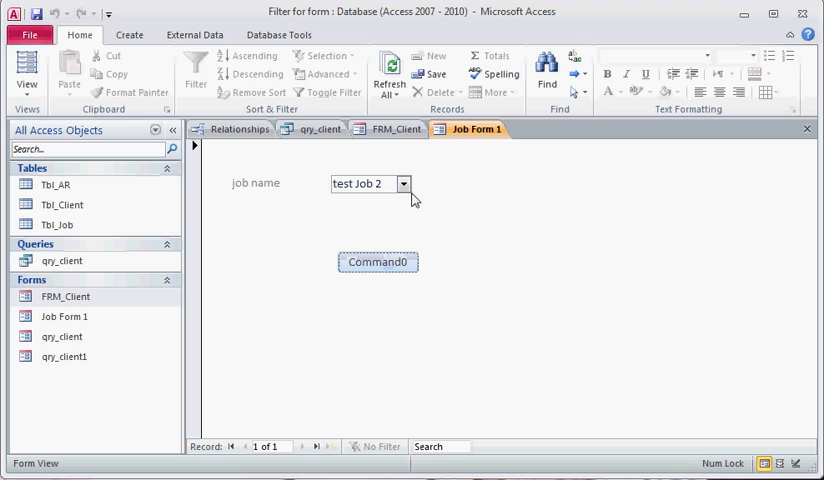
{"action": "left_click", "coordinate": [402, 184]}
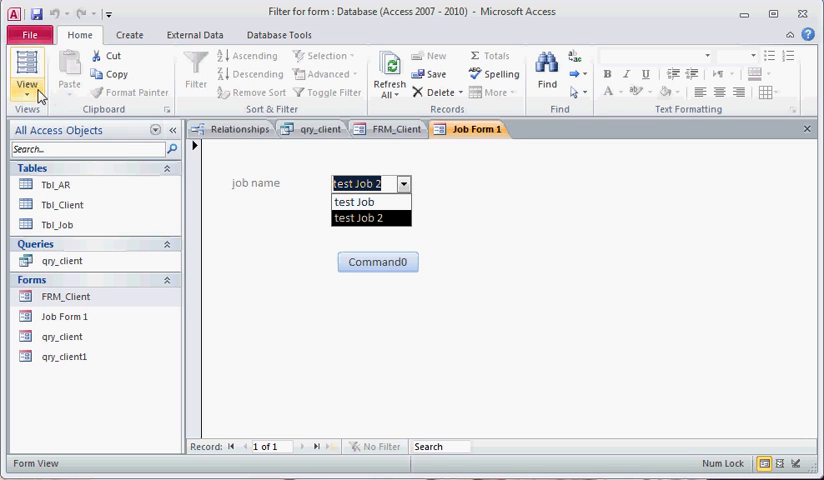
{"action": "left_click", "coordinate": [26, 76]}
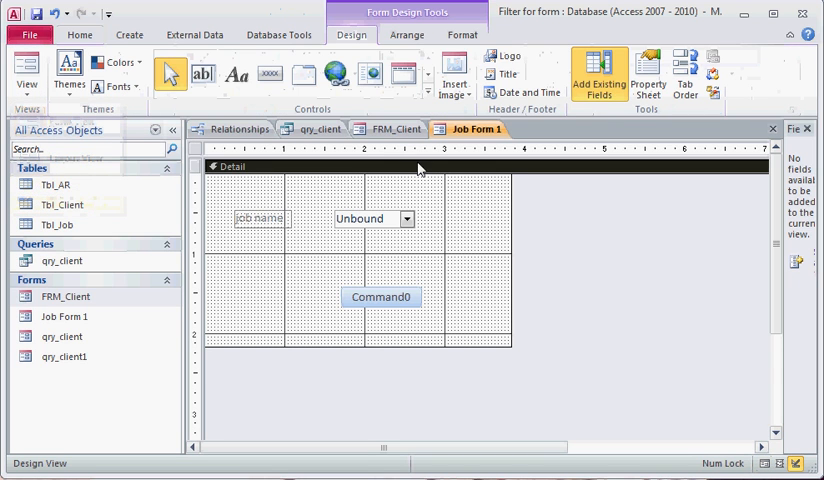
Review the unbound combo box's Data and Event properties, then move to qry_client's design.
{"action": "left_click", "coordinate": [648, 72]}
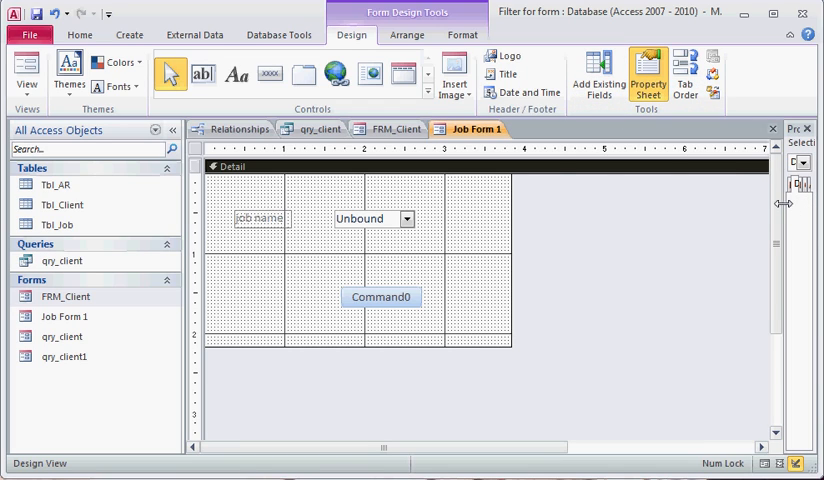
{"action": "left_click", "coordinate": [648, 76]}
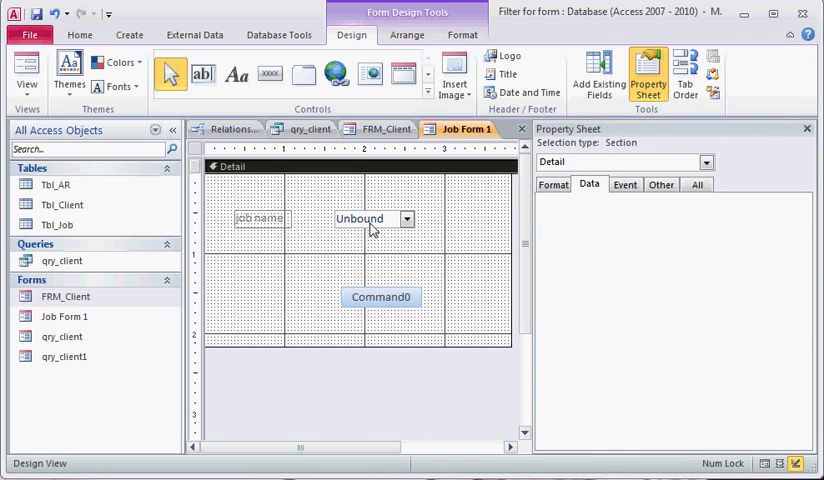
{"action": "left_click", "coordinate": [360, 218]}
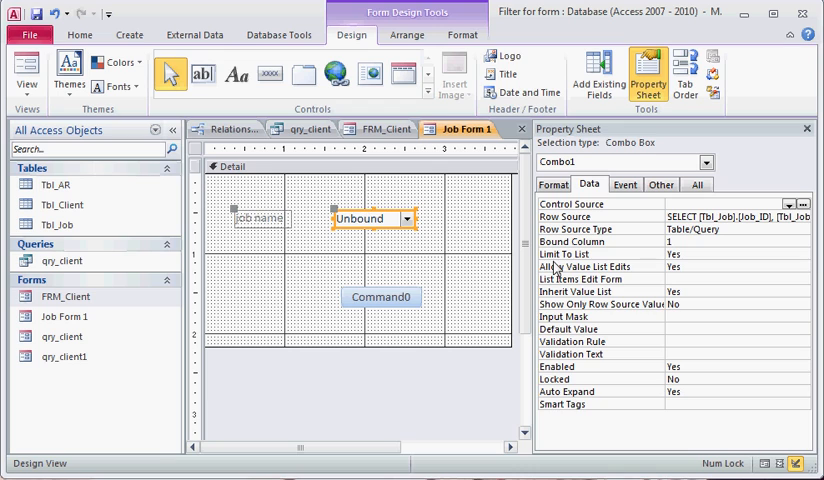
{"action": "left_click", "coordinate": [624, 184]}
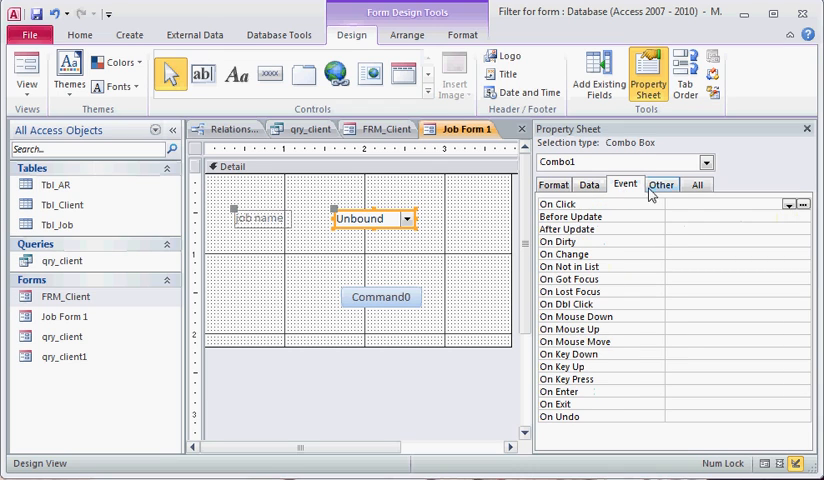
{"action": "left_click", "coordinate": [660, 184]}
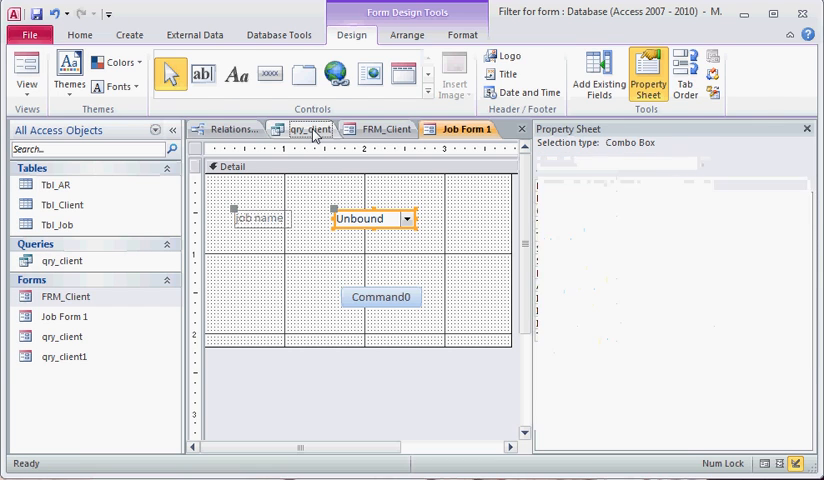
{"action": "left_click", "coordinate": [308, 128]}
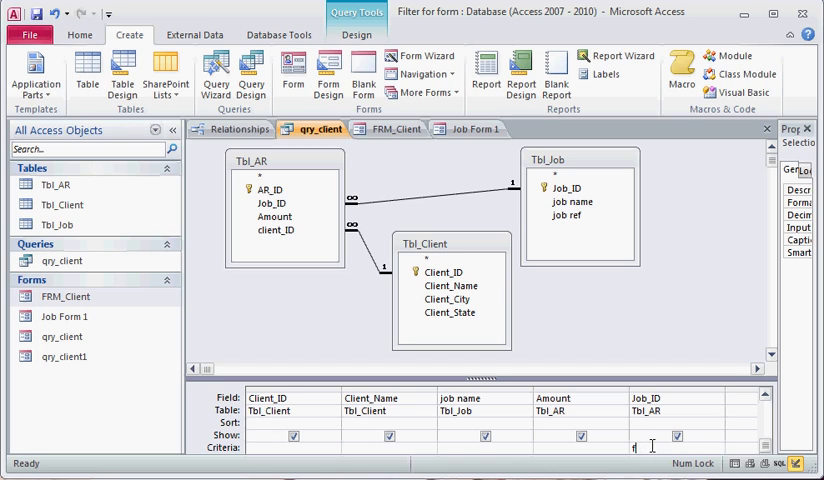
Set Job_ID criteria to [Forms]![Job Form 1]![Combo1] and return to Job Form 1's design.
{"action": "type", "text": "[Forms]"}
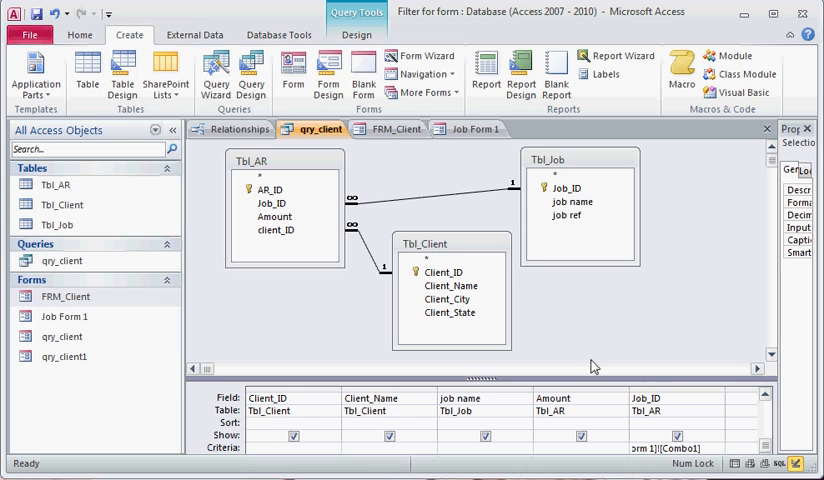
{"action": "left_click", "coordinate": [80, 34]}
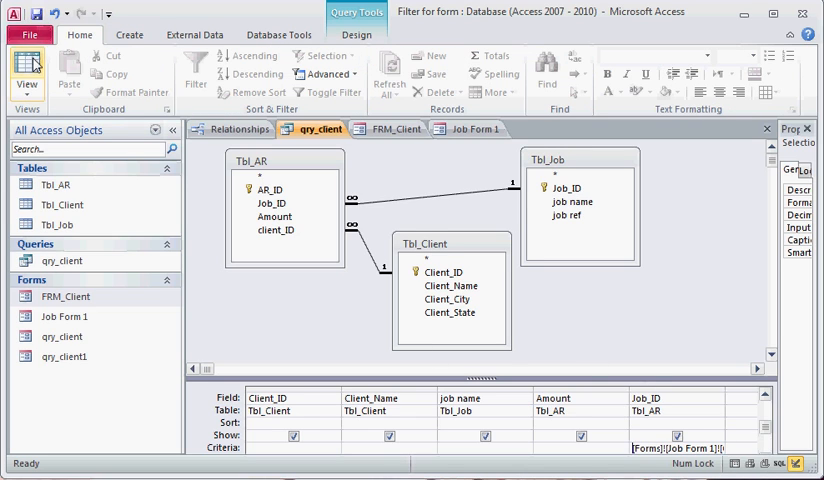
{"action": "left_click", "coordinate": [28, 72]}
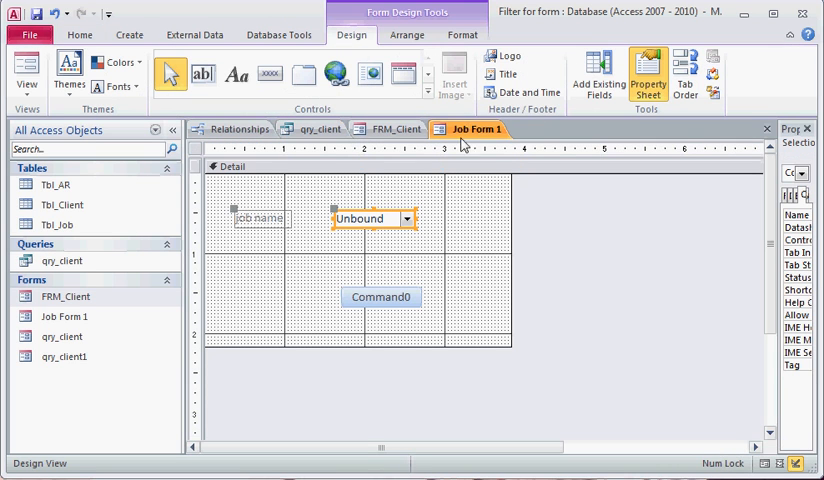
Switch Job Form 1 to Form View and choose test Job in the job-name combo box.
{"action": "left_click", "coordinate": [448, 244]}
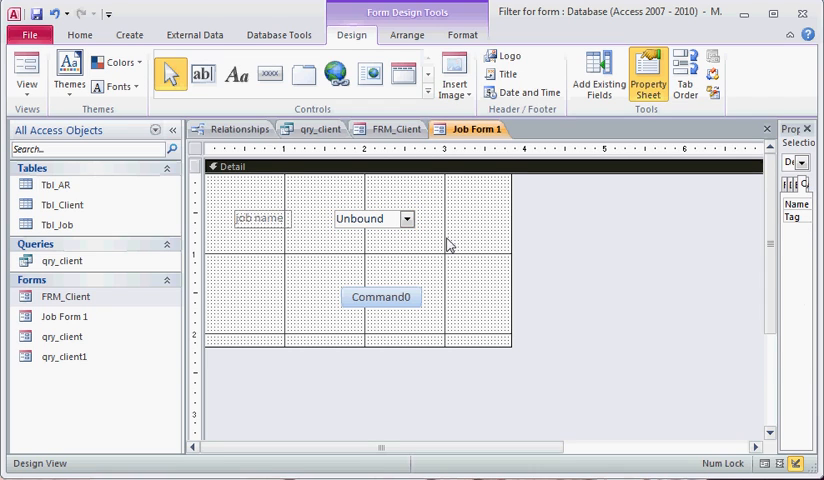
{"action": "mouse_move", "coordinate": [410, 222]}
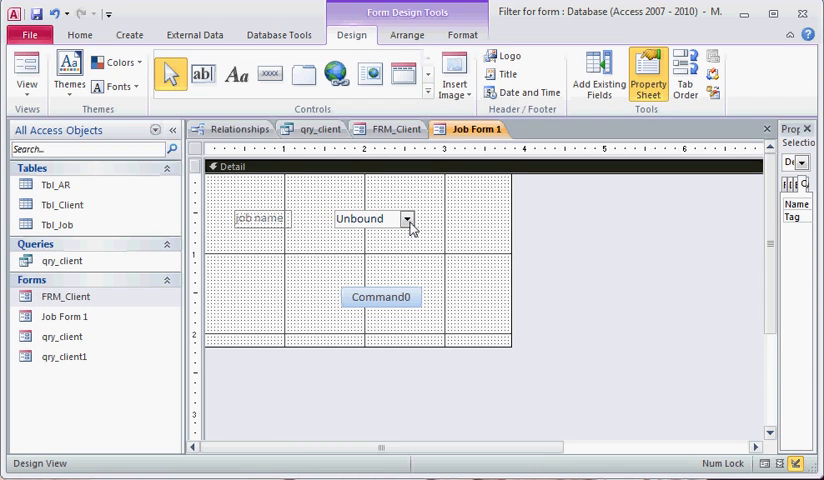
{"action": "left_click", "coordinate": [364, 218]}
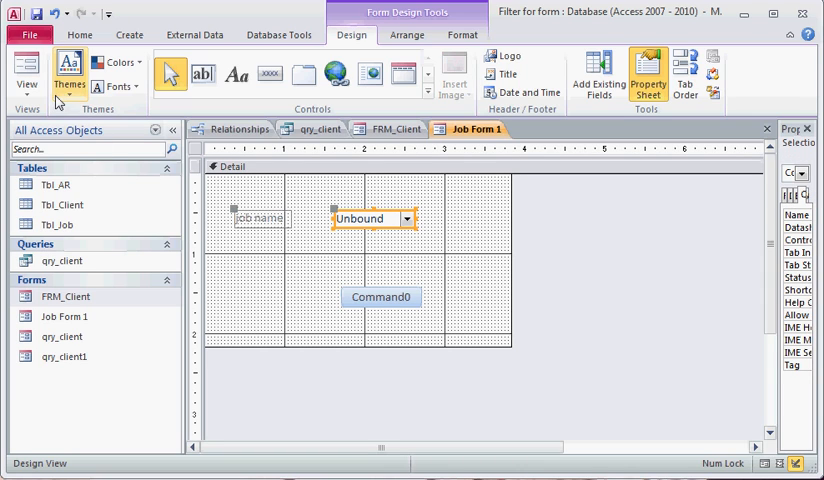
{"action": "left_click", "coordinate": [26, 76]}
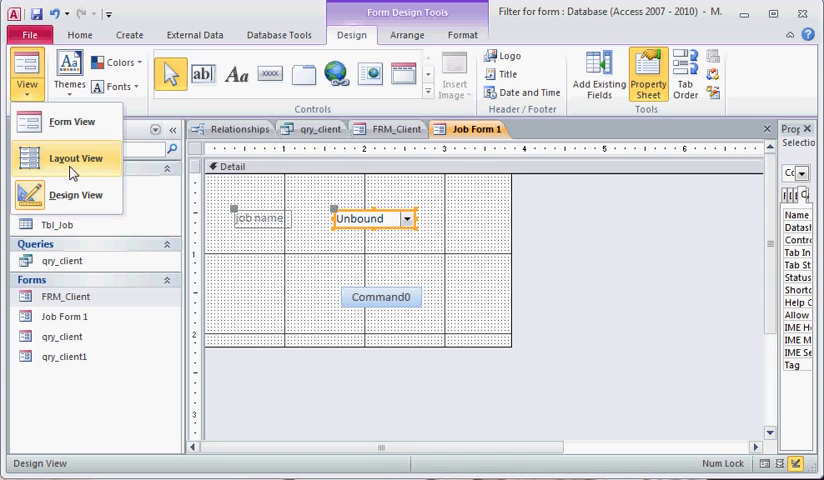
{"action": "left_click", "coordinate": [70, 120]}
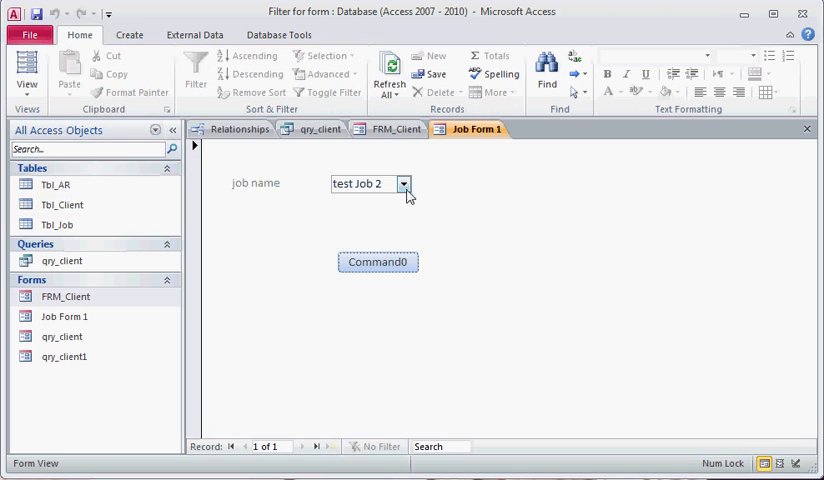
{"action": "left_click", "coordinate": [404, 184]}
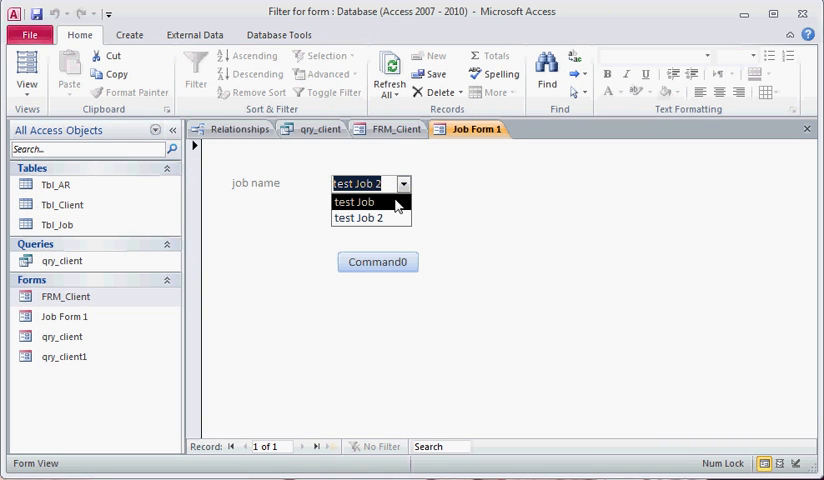
{"action": "left_click", "coordinate": [354, 202]}
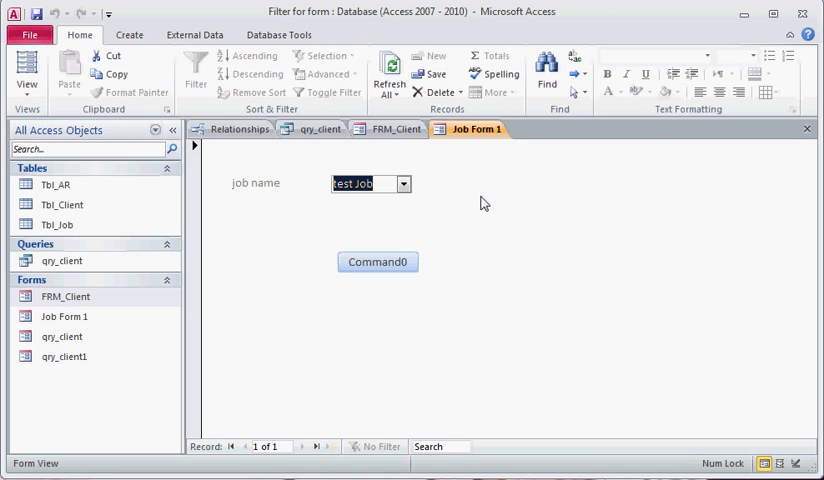
{"action": "mouse_move", "coordinate": [390, 130]}
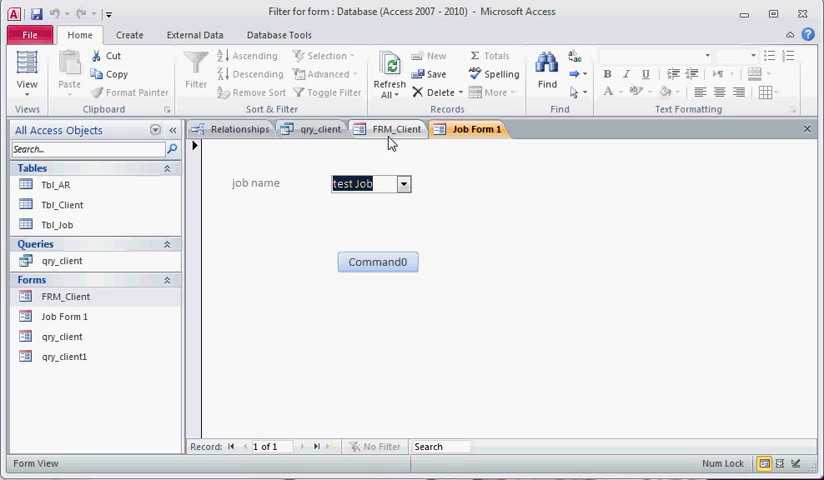
View the qry_client datasheet filtered to the single test Job record, then select qry_client in the Navigation Pane.
{"action": "left_click", "coordinate": [320, 128]}
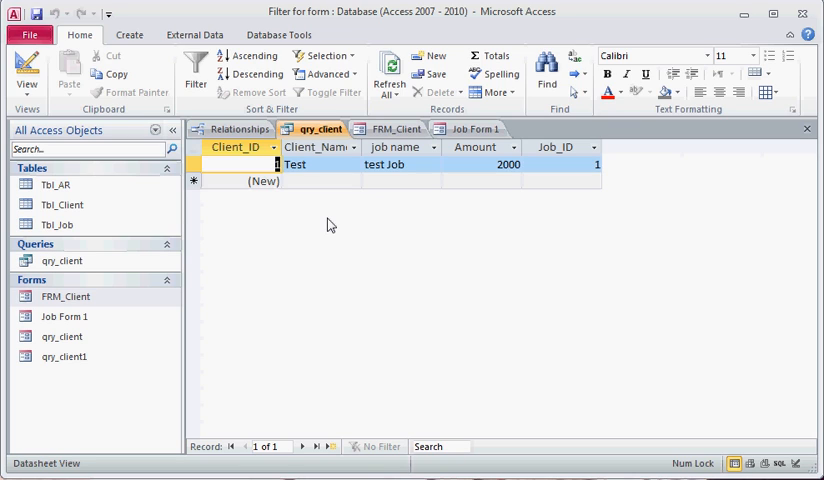
{"action": "mouse_move", "coordinate": [442, 148]}
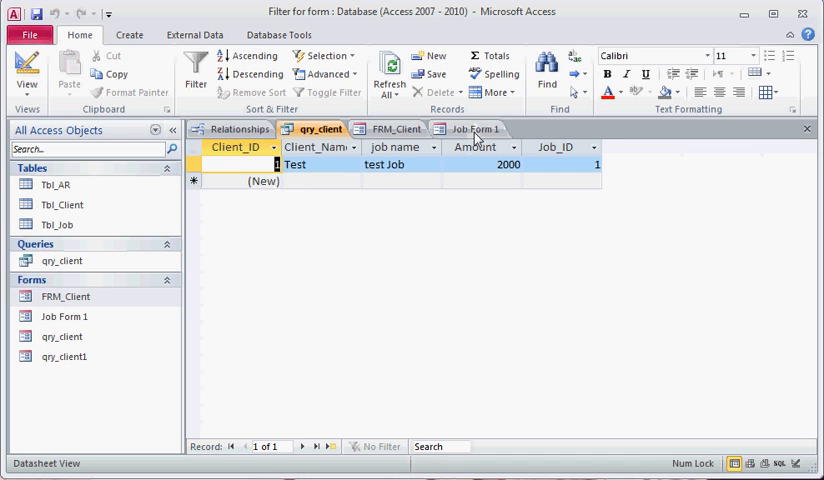
{"action": "left_click", "coordinate": [472, 128]}
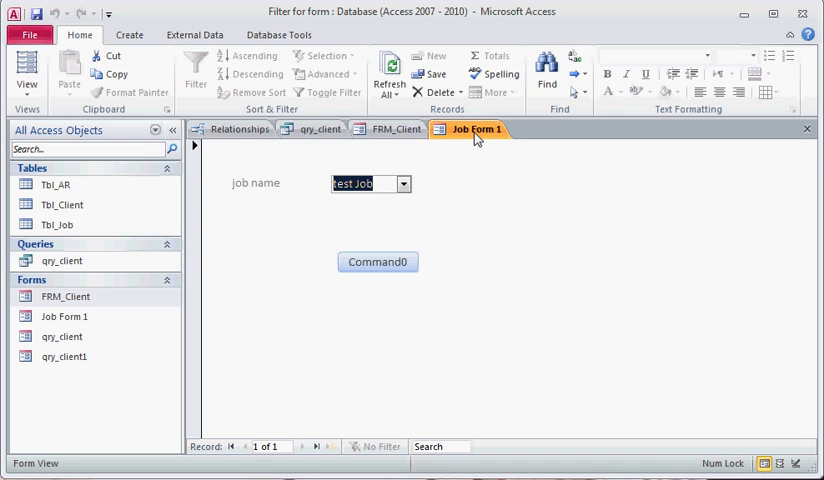
{"action": "left_click", "coordinate": [320, 128]}
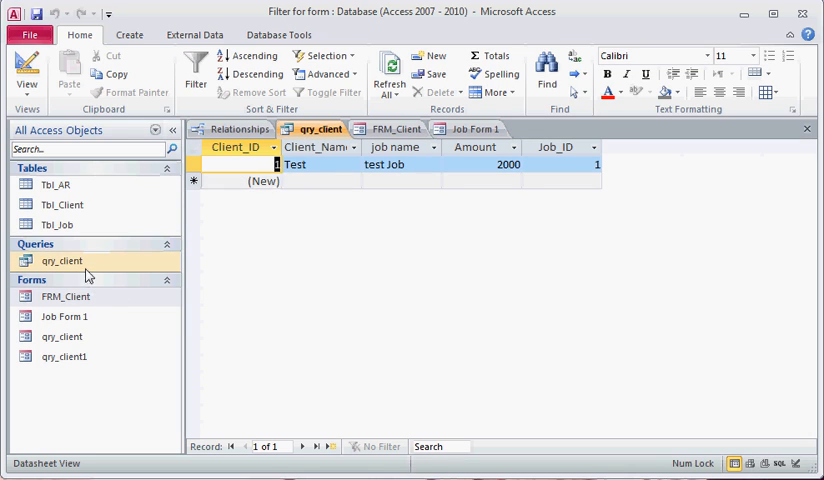
{"action": "left_click", "coordinate": [60, 260]}
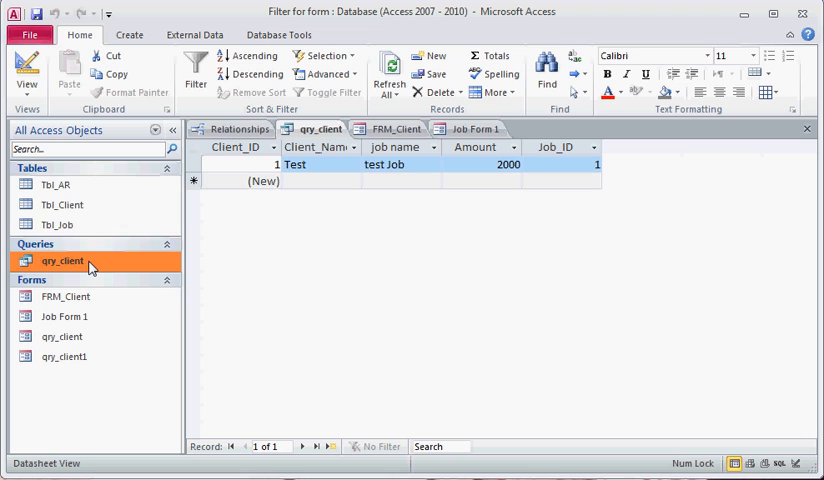
Create a new form from the qry_client query via Create > Form and switch it to Design View.
{"action": "left_click", "coordinate": [128, 34]}
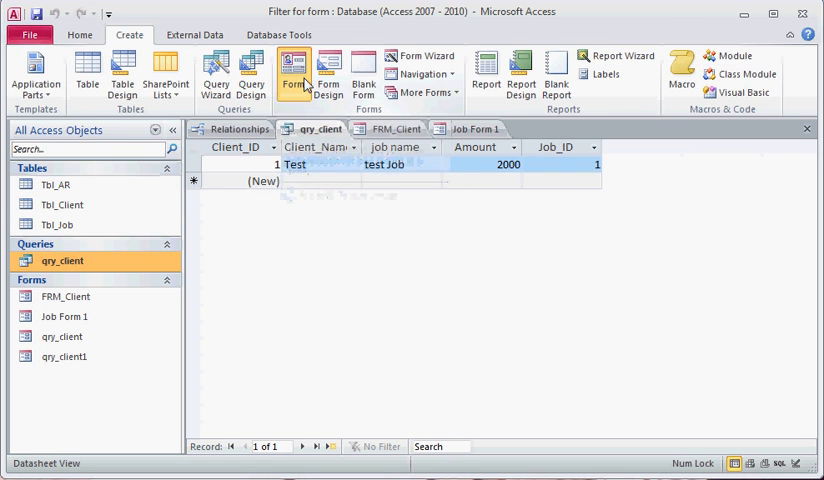
{"action": "left_click", "coordinate": [292, 72]}
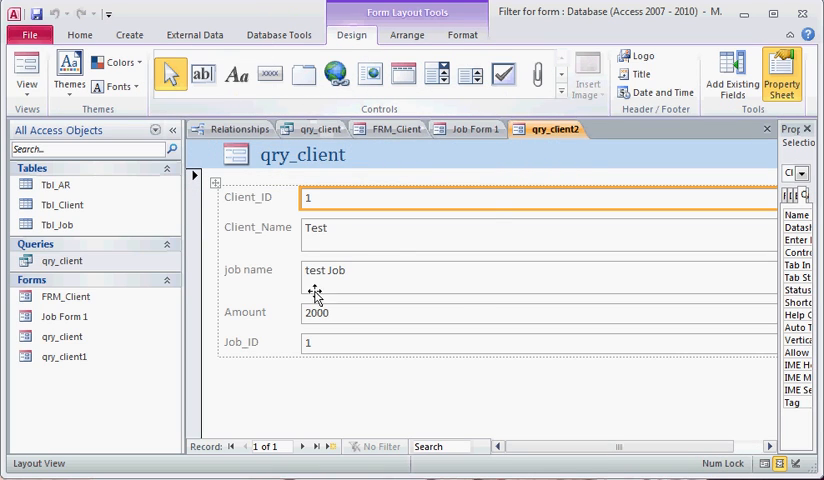
{"action": "mouse_move", "coordinate": [462, 298]}
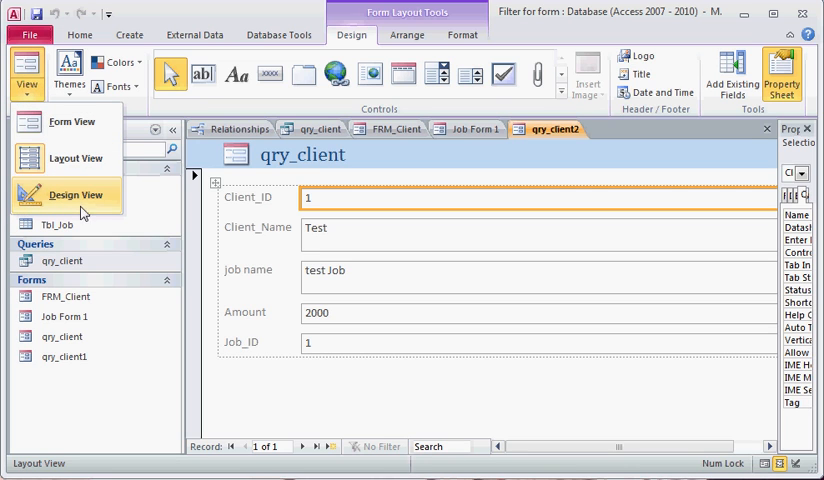
{"action": "left_click", "coordinate": [76, 194]}
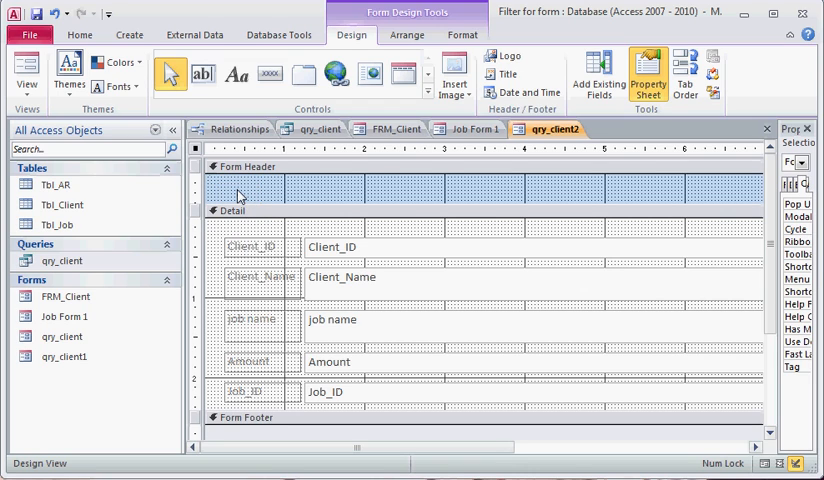
Inspect the text boxes' data properties and field lists to identify the bound fields.
{"action": "left_click", "coordinate": [260, 246]}
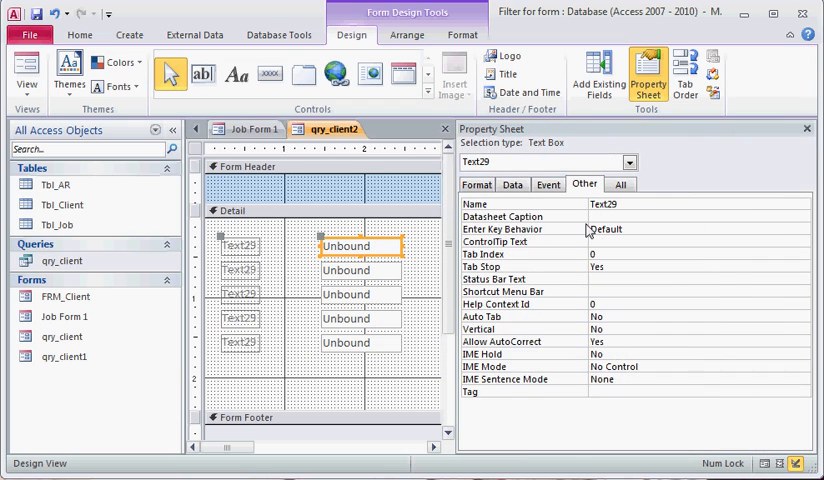
{"action": "left_click", "coordinate": [512, 184]}
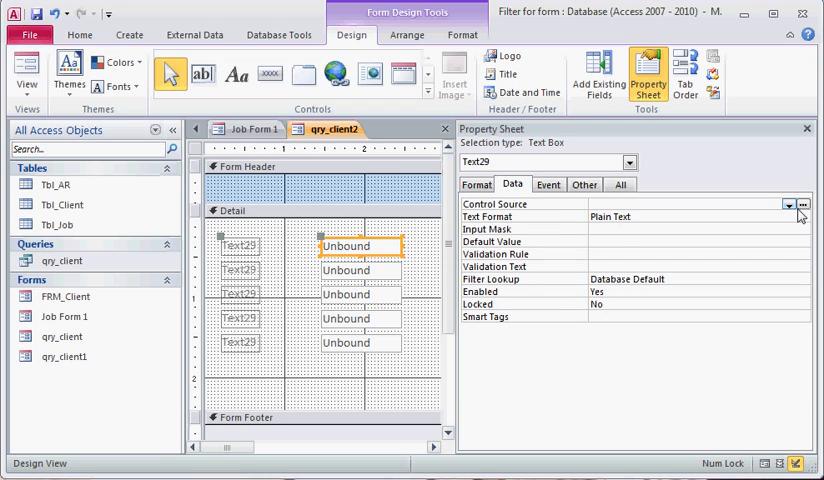
{"action": "left_click", "coordinate": [800, 204]}
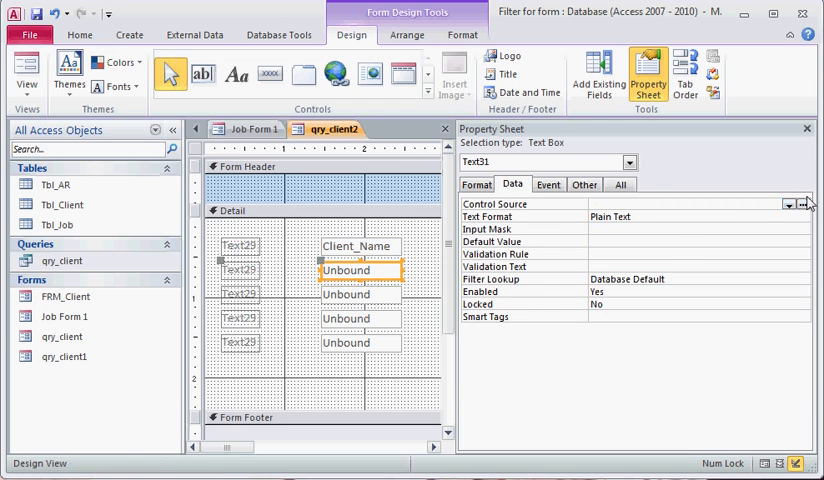
{"action": "left_click", "coordinate": [790, 204]}
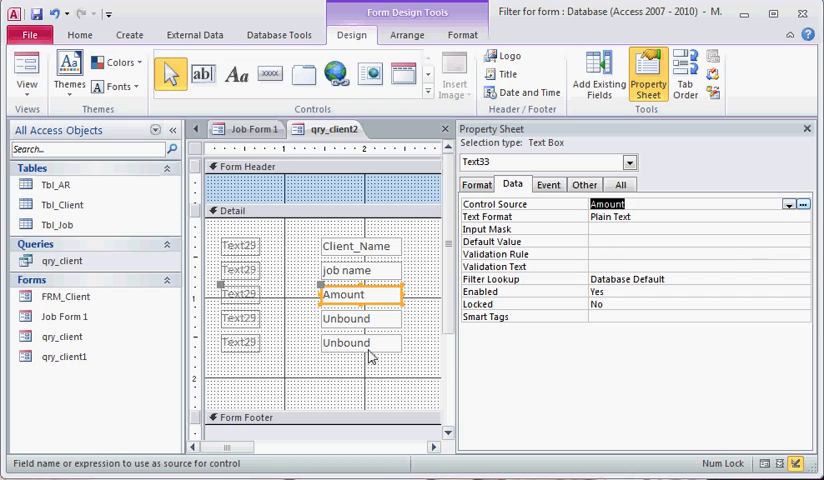
Select both unbound text boxes and delete them with their labels.
{"action": "left_click", "coordinate": [238, 318]}
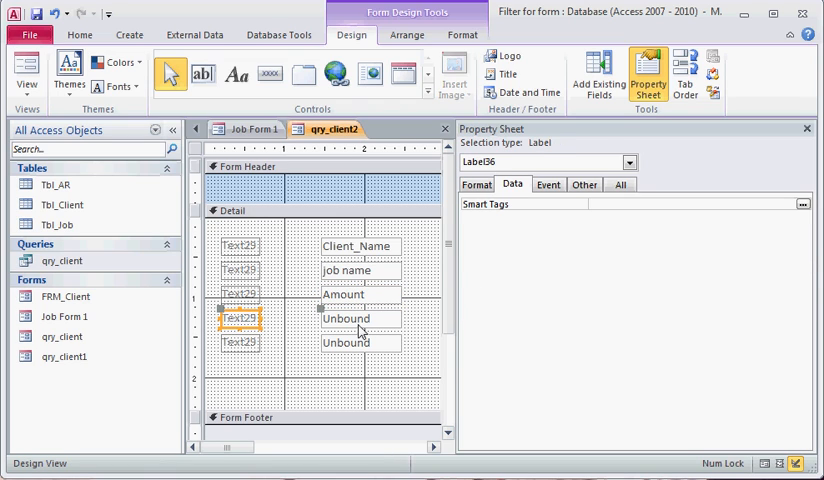
{"action": "left_click", "coordinate": [240, 342]}
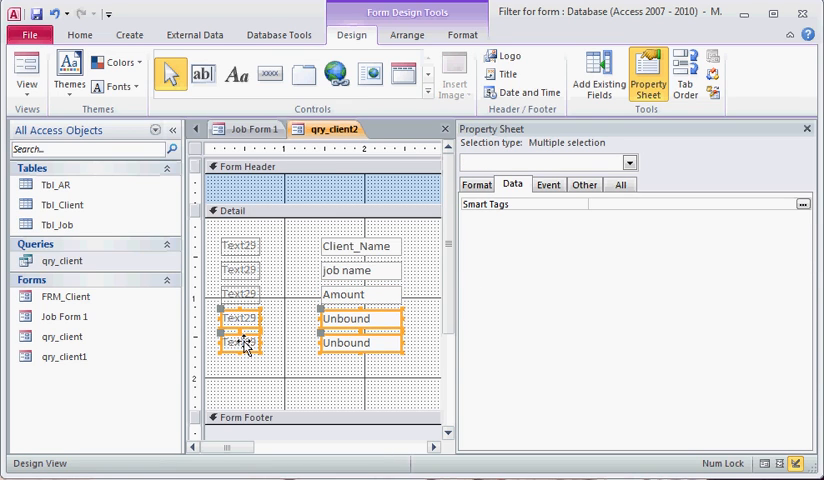
{"action": "key", "text": "Delete"}
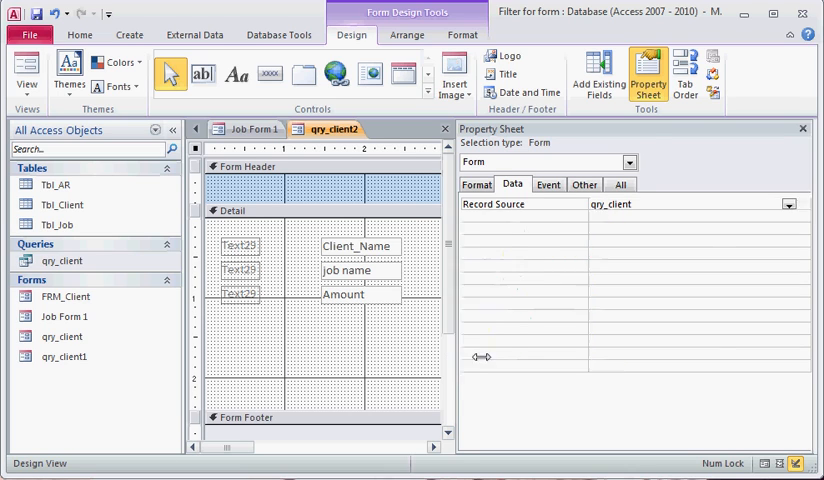
Rename the form's field labels to Job Name and Amount.
{"action": "left_click", "coordinate": [240, 244]}
{"action": "type", "text": "Client Name"}
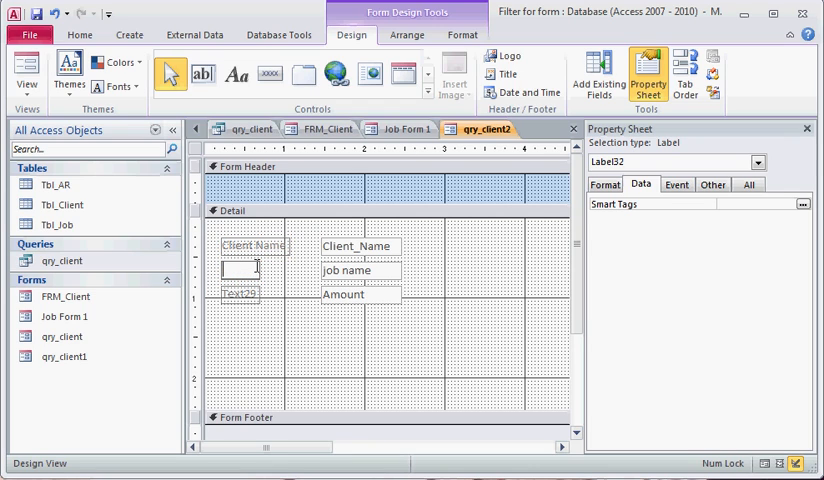
{"action": "type", "text": "Job Name"}
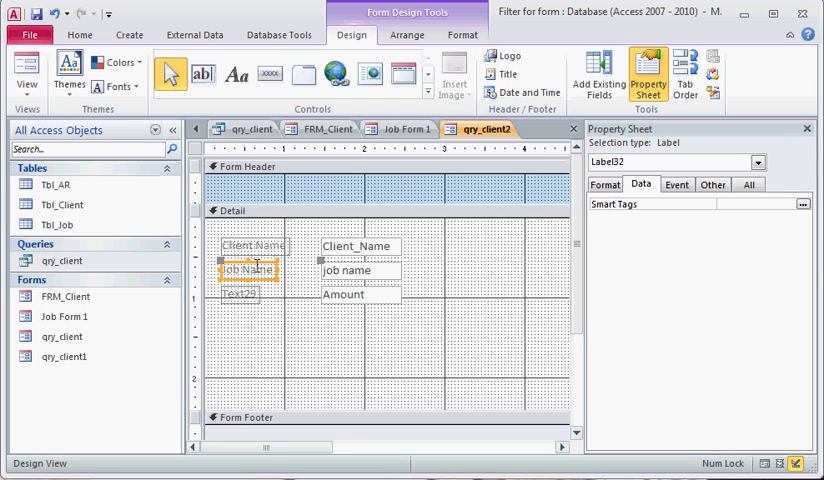
{"action": "left_click", "coordinate": [238, 292]}
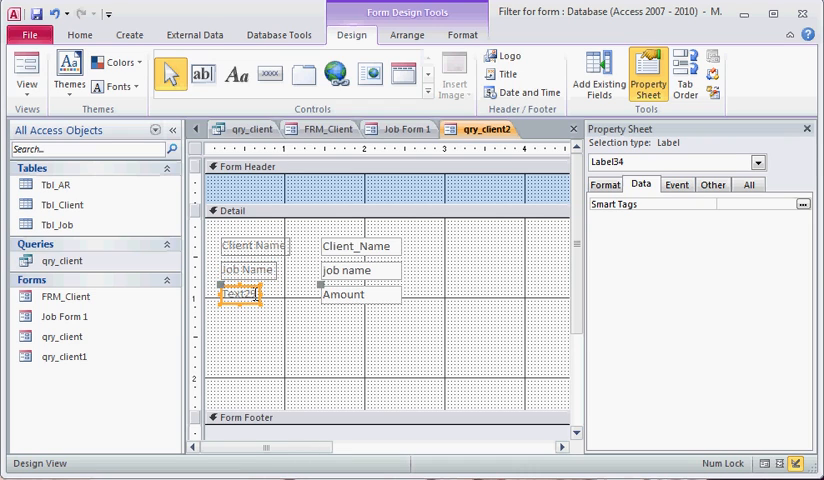
{"action": "type", "text": "Amount"}
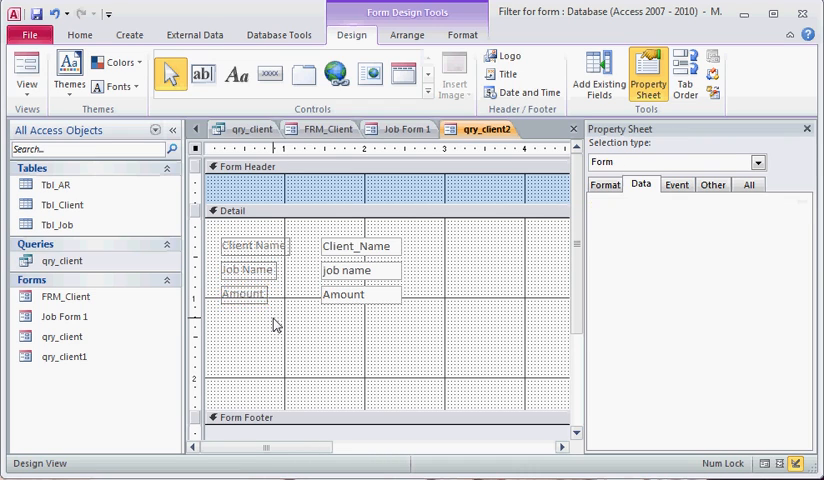
Preview the form, save it under the name qry_client2 and close it.
{"action": "left_click", "coordinate": [26, 76]}
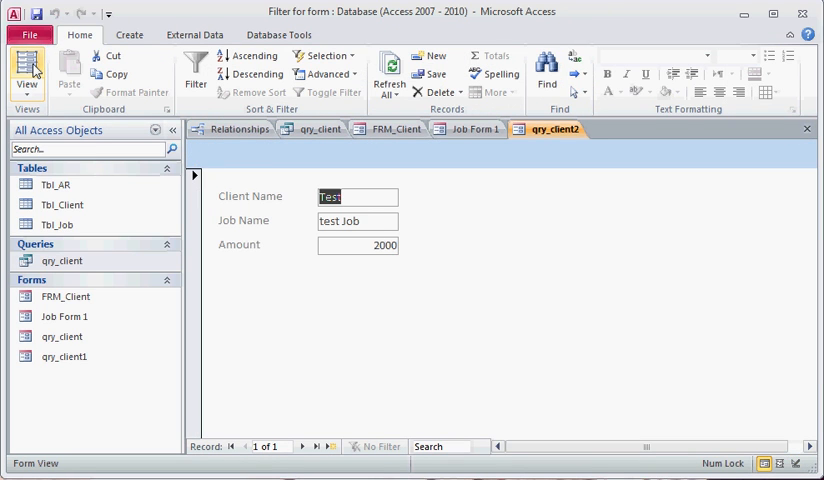
{"action": "left_click", "coordinate": [36, 70]}
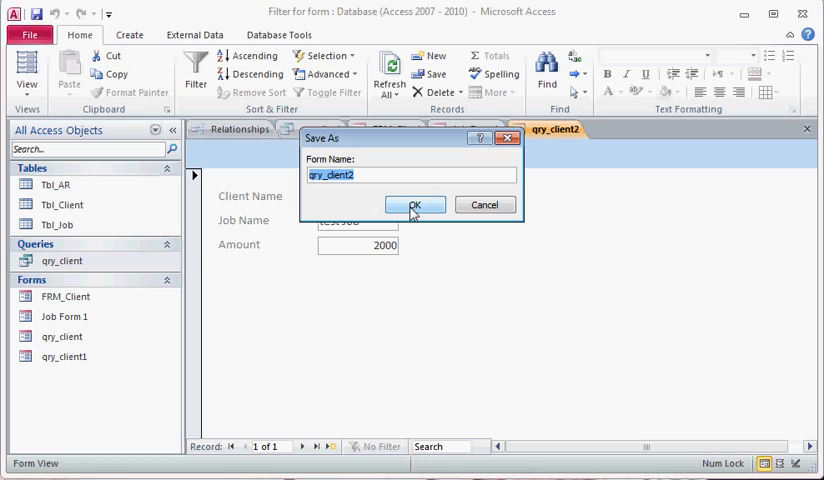
{"action": "left_click", "coordinate": [416, 204]}
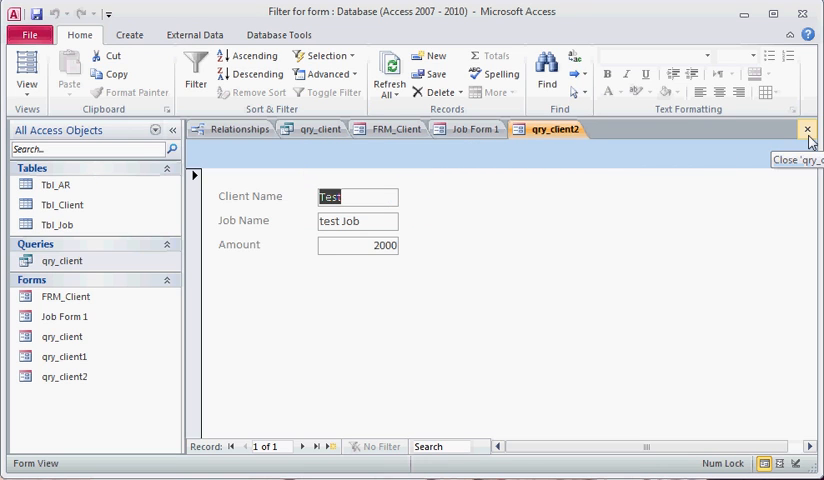
{"action": "left_click", "coordinate": [808, 128]}
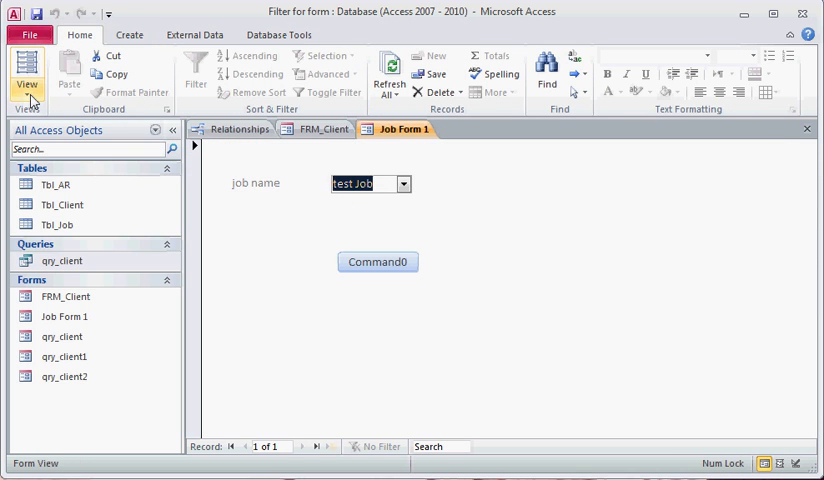
Open Command0's Build Event on Job Form 1 in Design View and choose Macro Builder.
{"action": "left_click", "coordinate": [28, 76]}
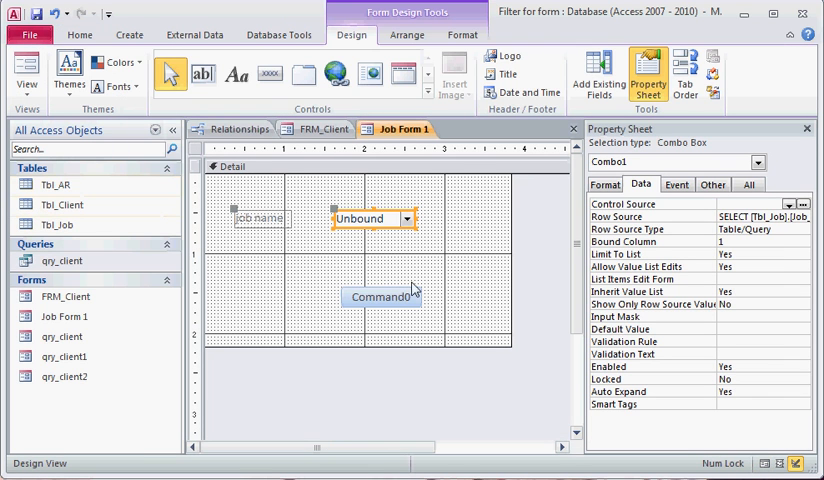
{"action": "right_click", "coordinate": [380, 296]}
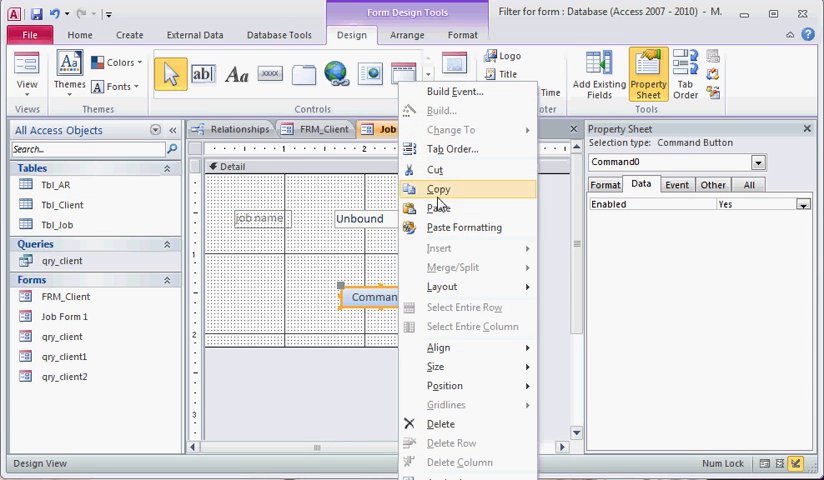
{"action": "left_click", "coordinate": [456, 92]}
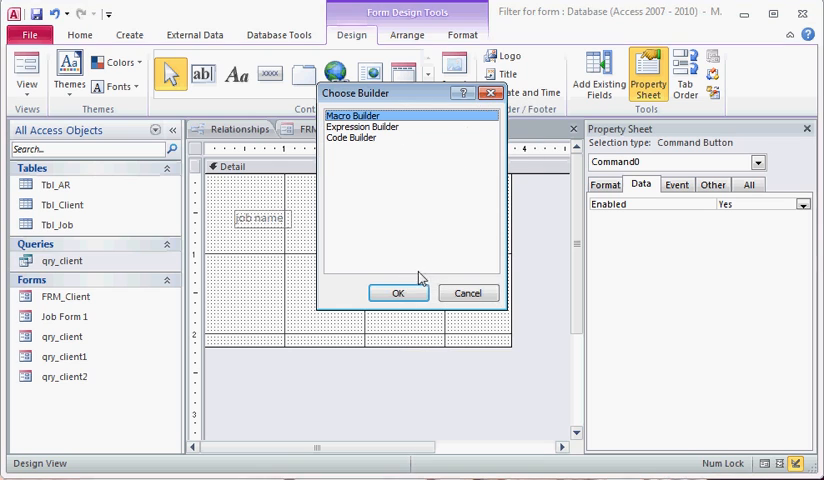
{"action": "left_click", "coordinate": [398, 292]}
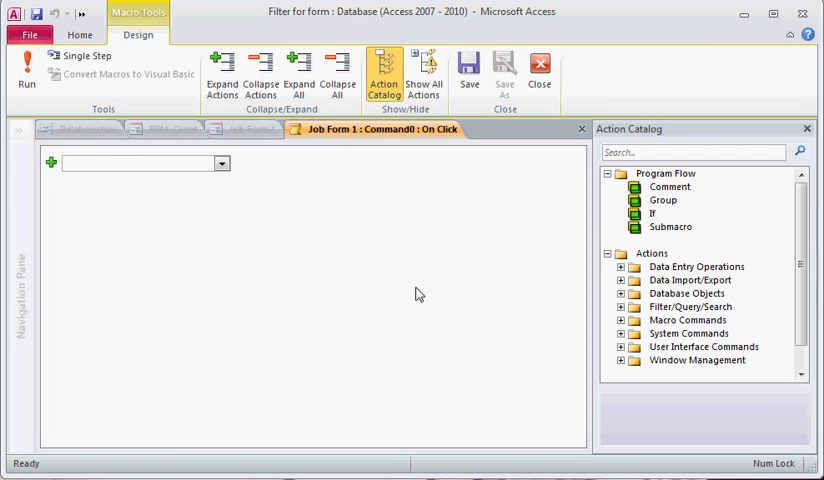
Add an OpenForm action targeting Job Form 1 with Dialog window mode.
{"action": "type", "text": "OpenForm"}
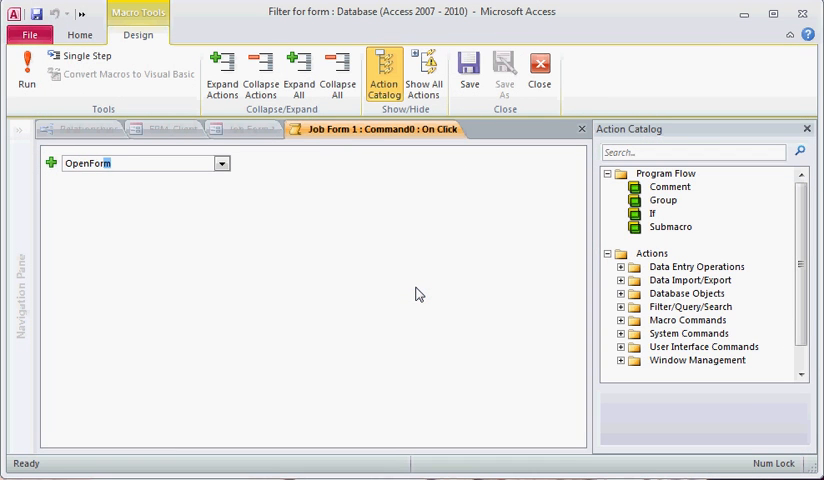
{"action": "left_click", "coordinate": [220, 164]}
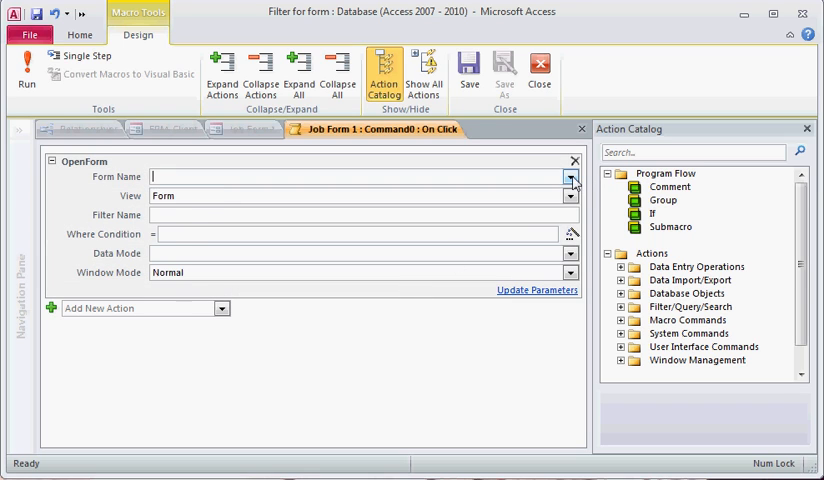
{"action": "left_click", "coordinate": [568, 176]}
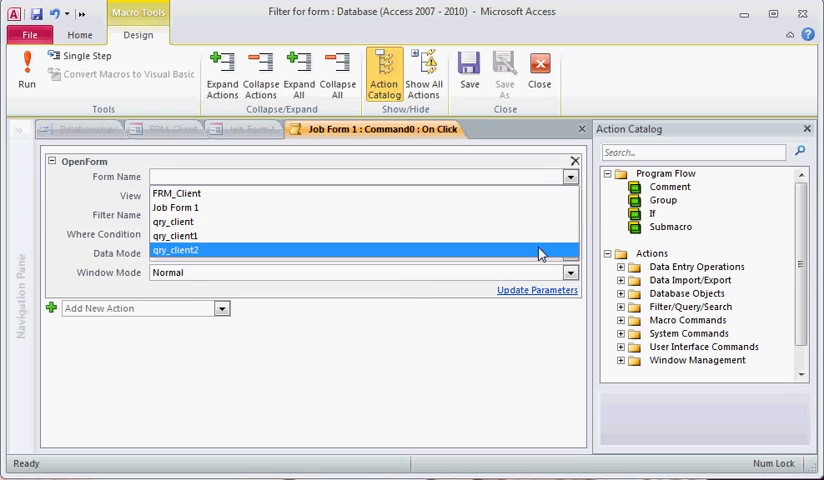
{"action": "left_click", "coordinate": [176, 208]}
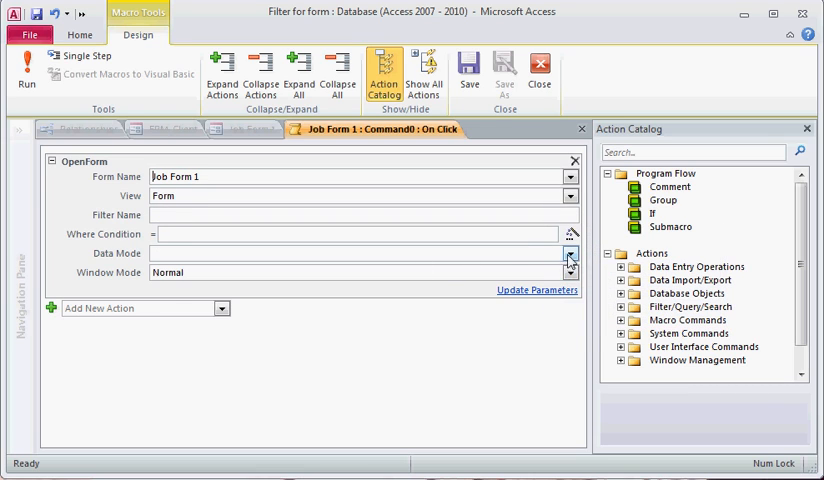
{"action": "left_click", "coordinate": [568, 252]}
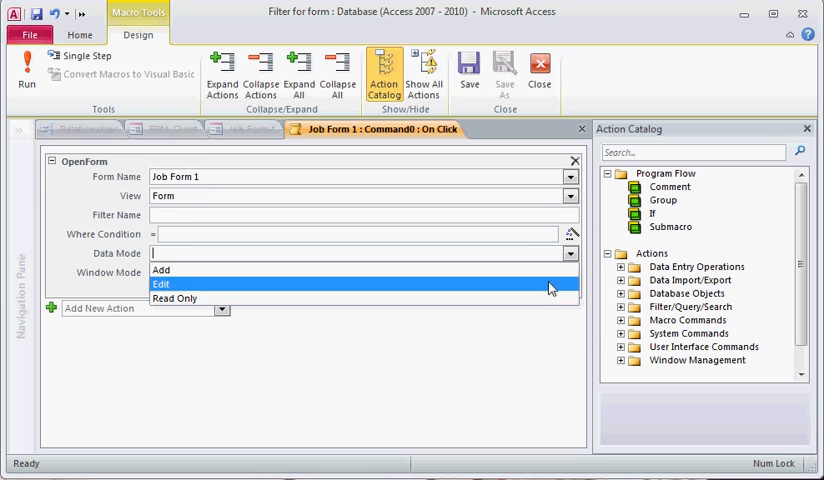
{"action": "mouse_move", "coordinate": [538, 300]}
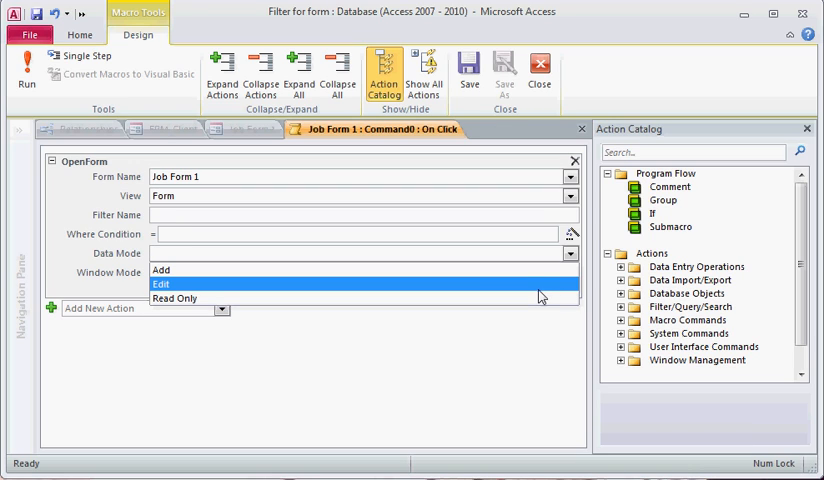
{"action": "mouse_move", "coordinate": [300, 270]}
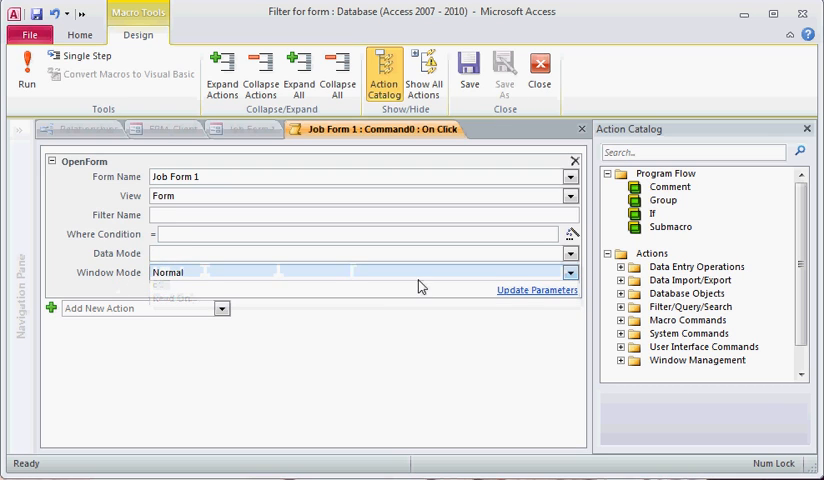
{"action": "left_click", "coordinate": [570, 272]}
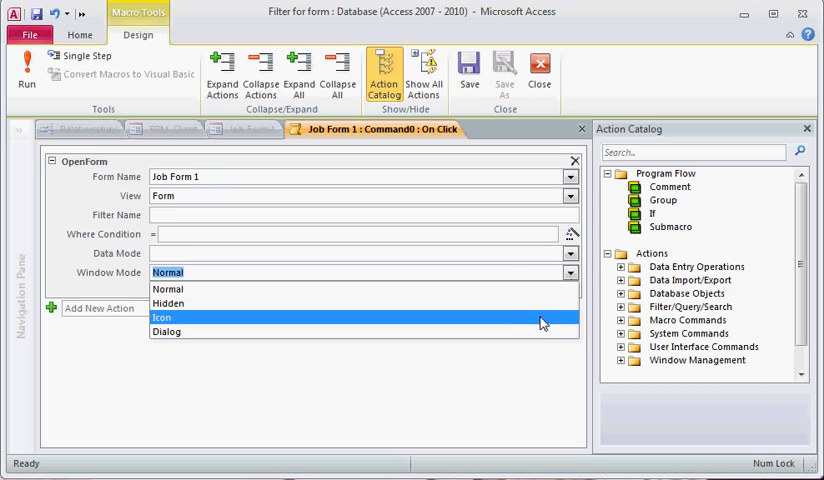
{"action": "left_click", "coordinate": [168, 332]}
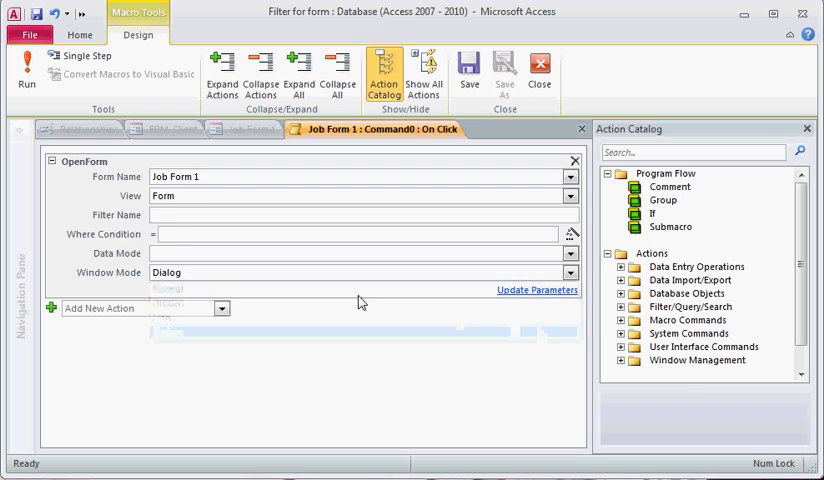
{"action": "mouse_move", "coordinate": [36, 14]}
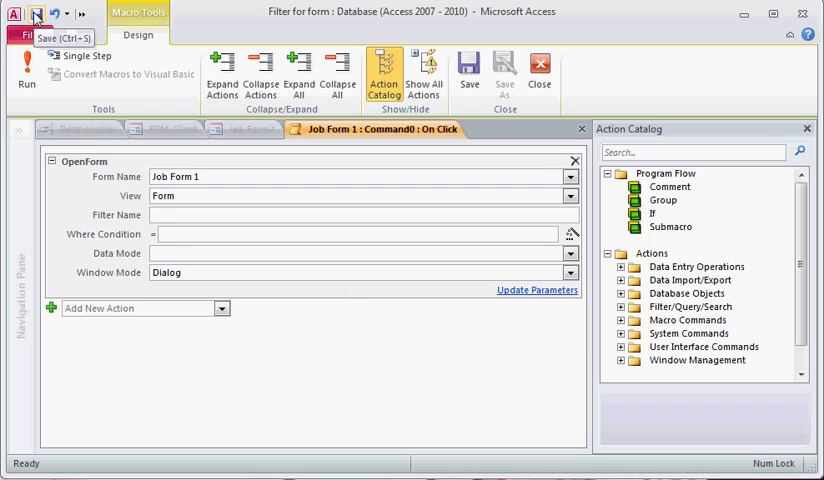
{"action": "mouse_move", "coordinate": [708, 136]}
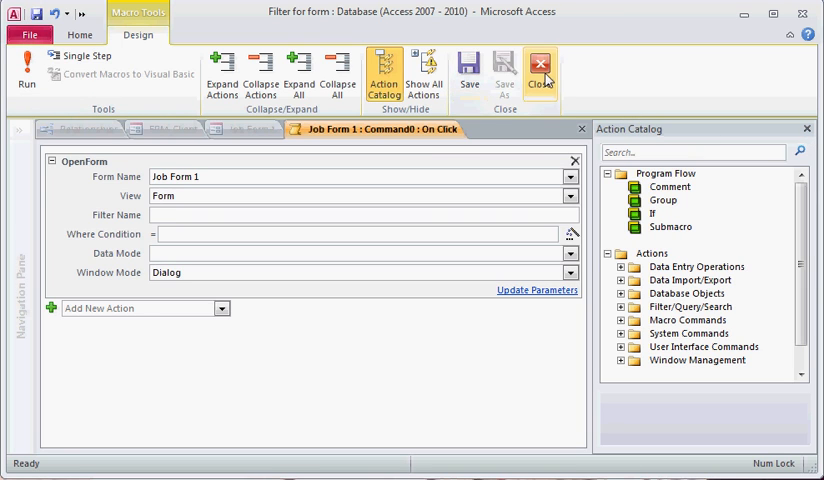
Close the macro, reopen Job Form 1 in Form View and try the command button.
{"action": "left_click", "coordinate": [540, 76]}
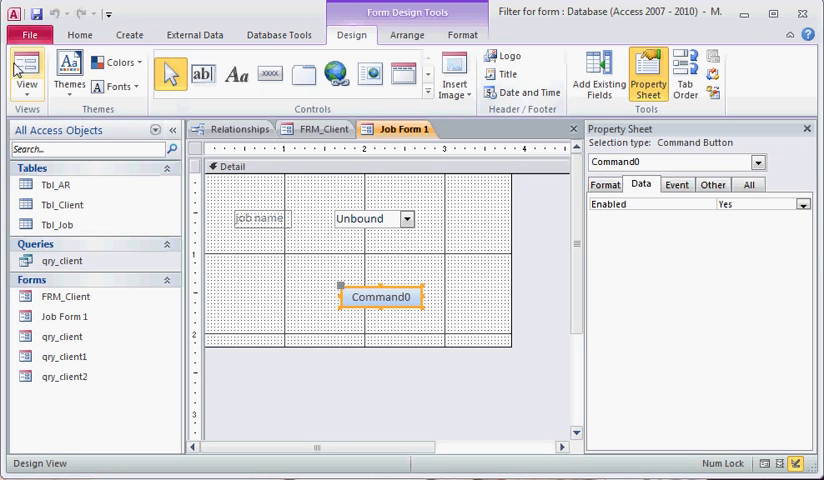
{"action": "left_click", "coordinate": [26, 76]}
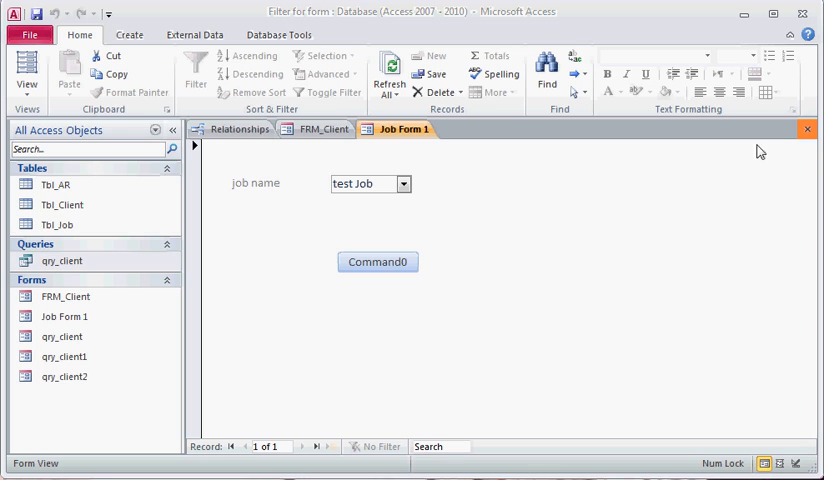
{"action": "left_click", "coordinate": [806, 128]}
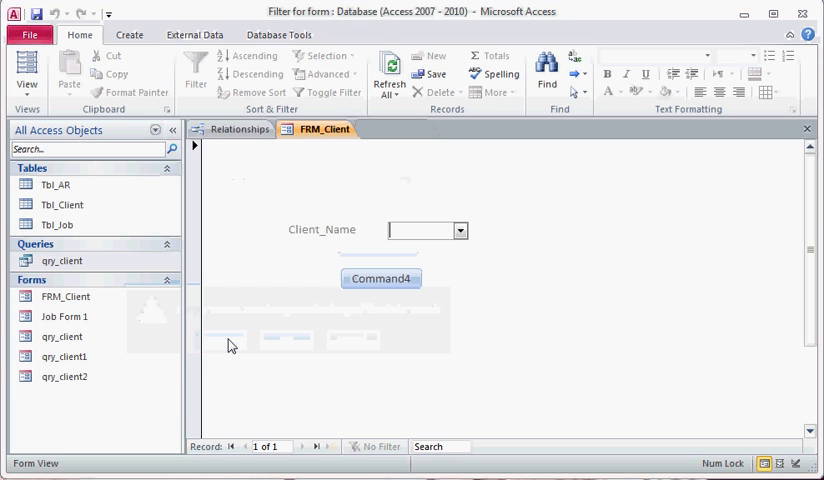
{"action": "left_click", "coordinate": [236, 128]}
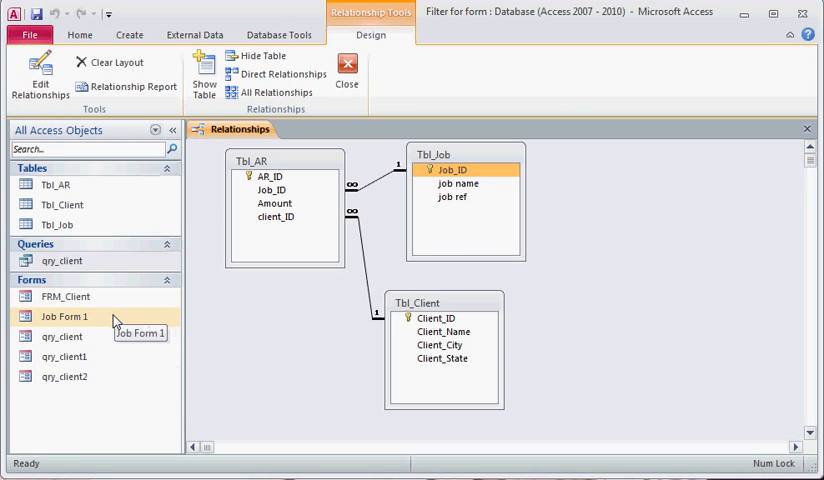
{"action": "double_click", "coordinate": [64, 316]}
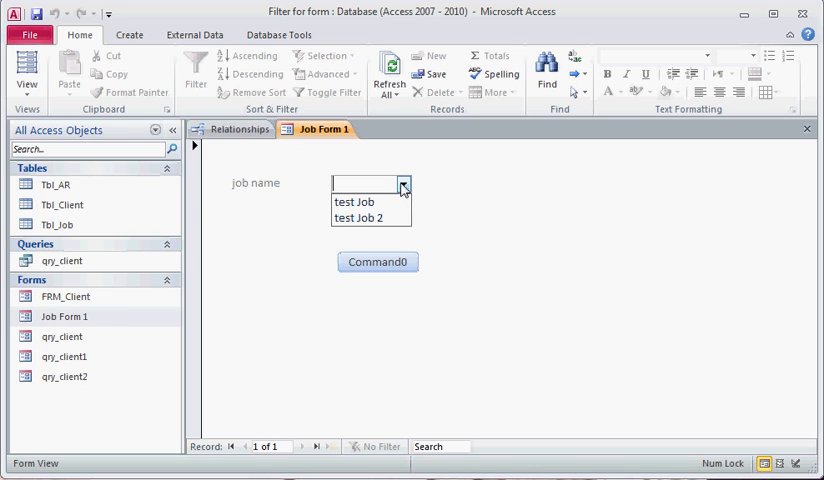
{"action": "left_click", "coordinate": [360, 218]}
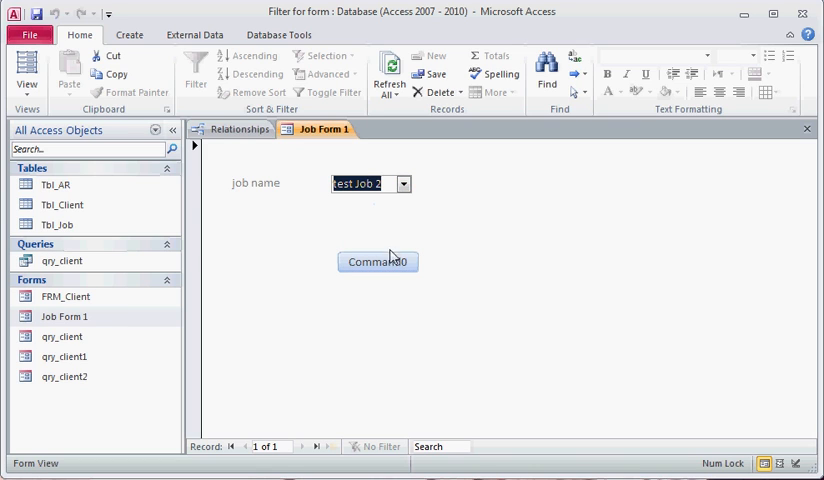
{"action": "left_click", "coordinate": [376, 260]}
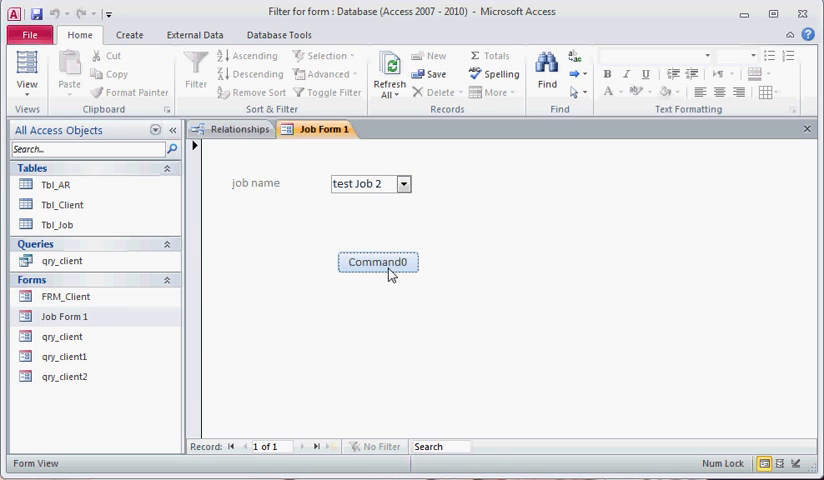
{"action": "mouse_move", "coordinate": [396, 266]}
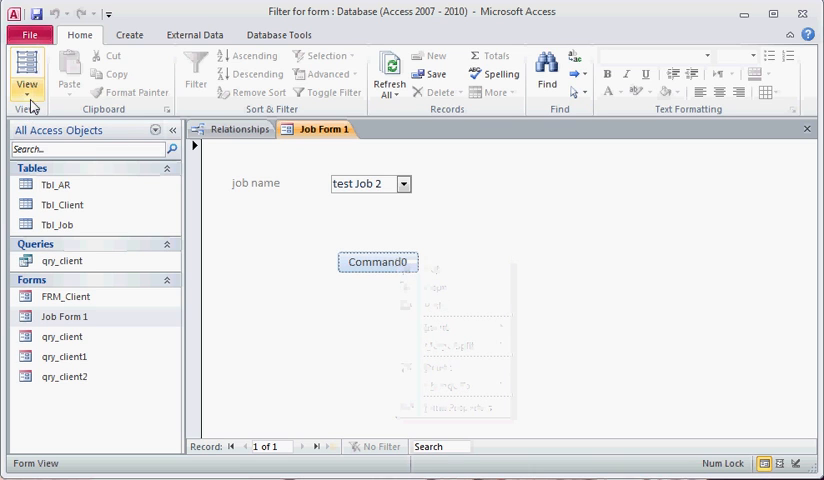
Reopen Command0's OpenForm macro and set Data Mode to Edit and Window Mode to Normal.
{"action": "left_click", "coordinate": [28, 76]}
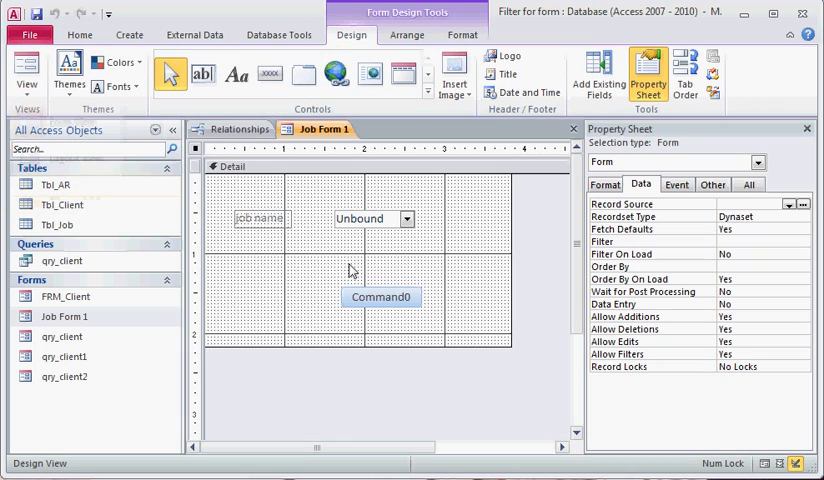
{"action": "right_click", "coordinate": [380, 296]}
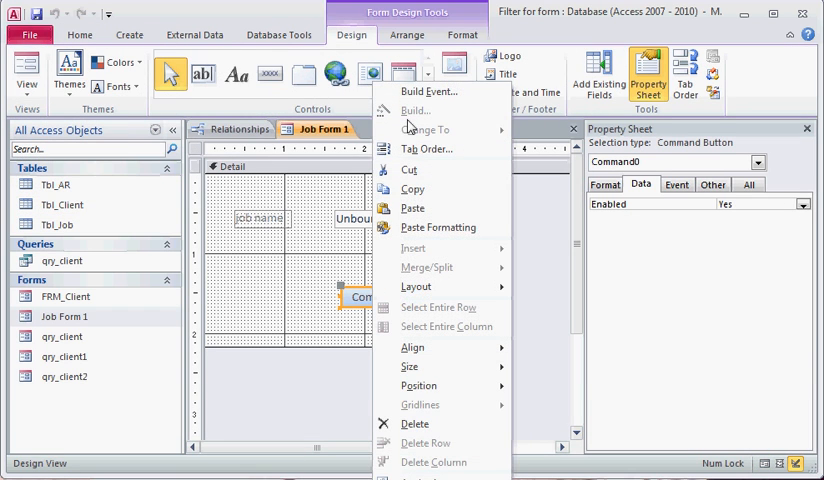
{"action": "left_click", "coordinate": [428, 92]}
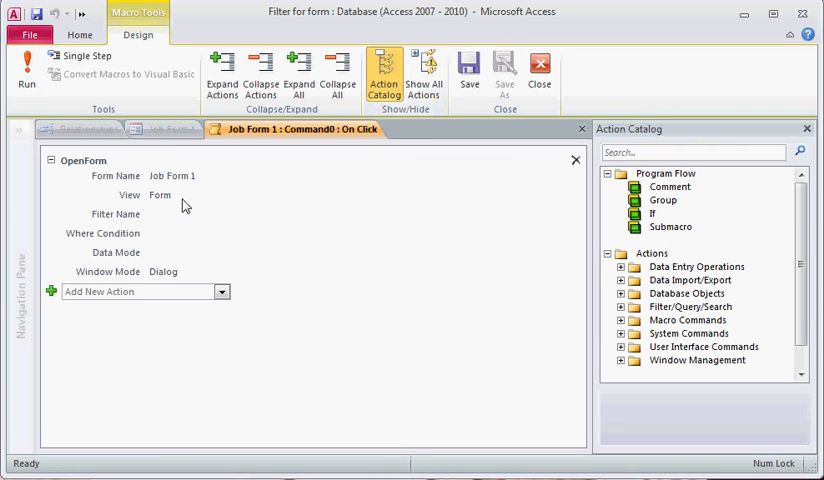
{"action": "left_click", "coordinate": [360, 234]}
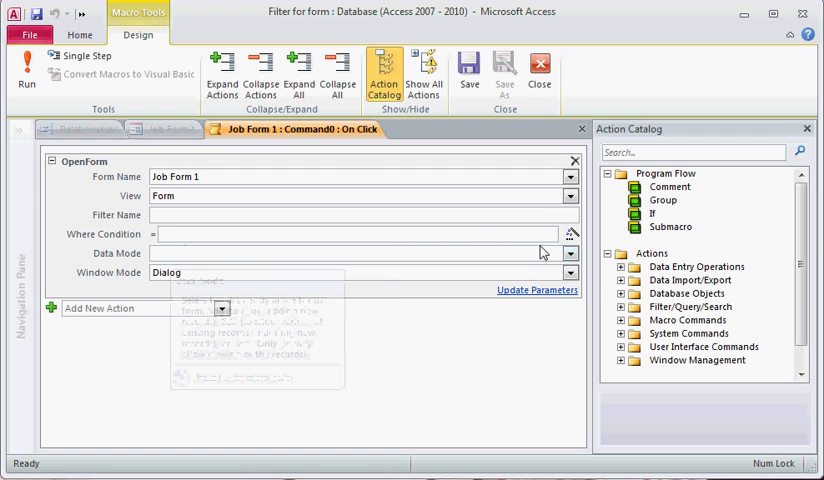
{"action": "left_click", "coordinate": [570, 252]}
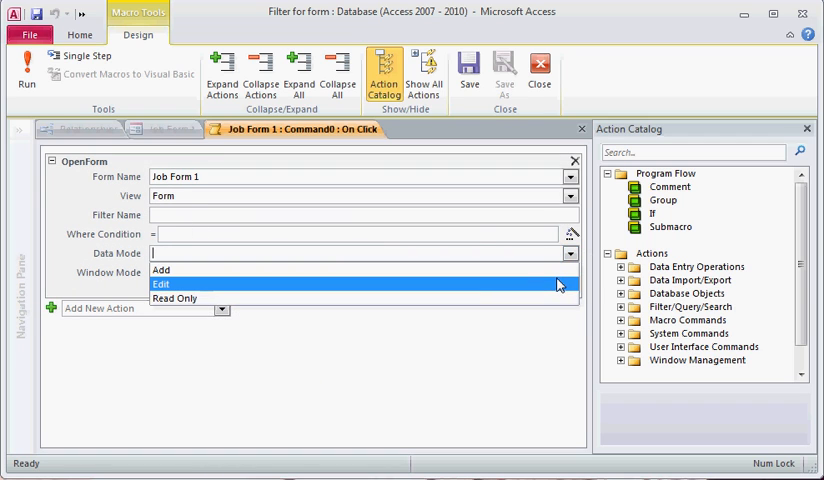
{"action": "left_click", "coordinate": [160, 284]}
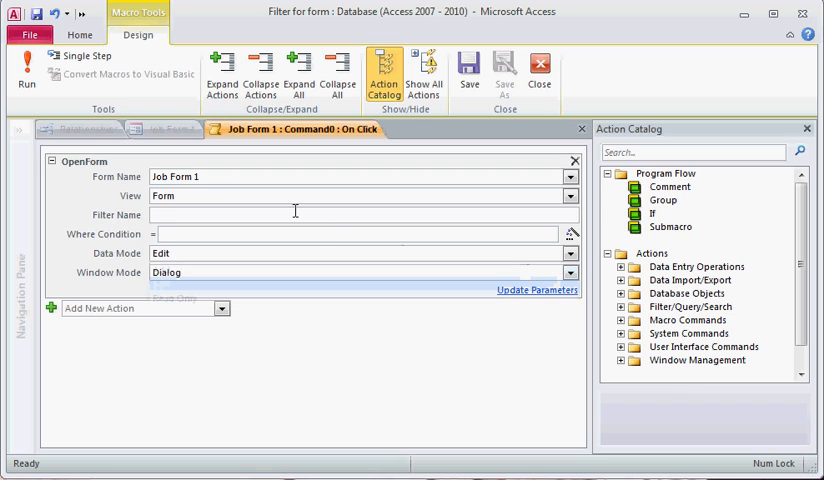
{"action": "left_click", "coordinate": [570, 272]}
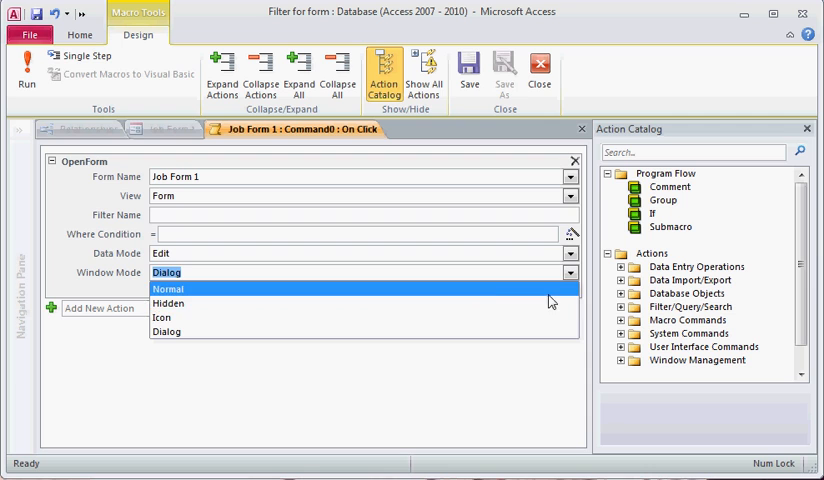
{"action": "left_click", "coordinate": [168, 288]}
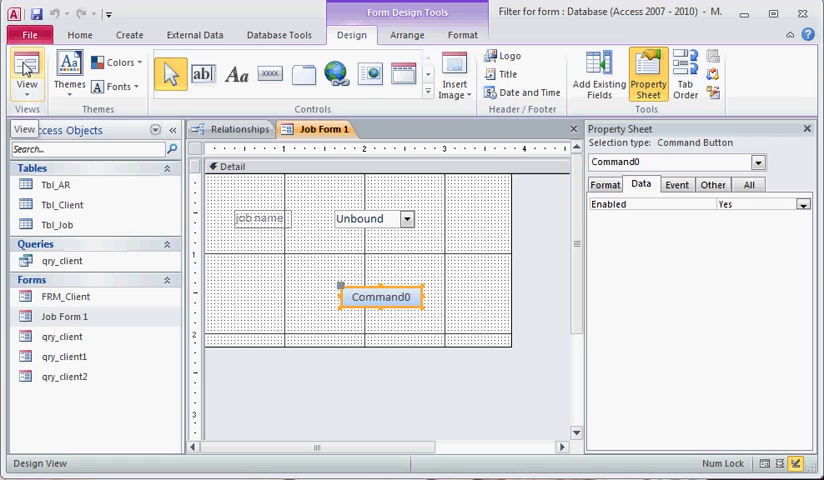
Open qry_client2 to check its Test, test Job 2, 3000 record, then return to Job Form 1.
{"action": "left_click", "coordinate": [24, 70]}
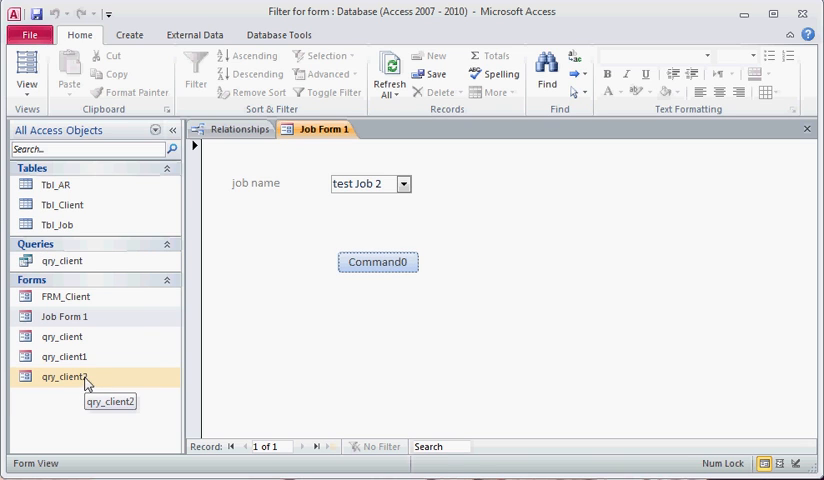
{"action": "double_click", "coordinate": [64, 376]}
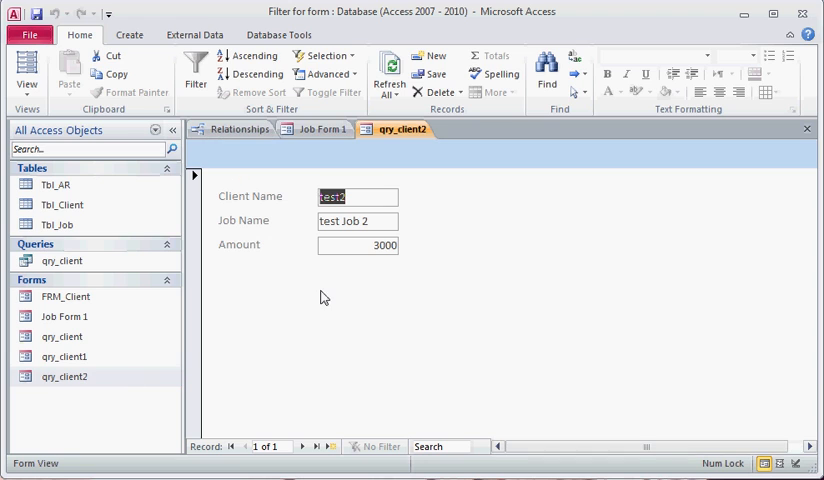
{"action": "mouse_move", "coordinate": [312, 126]}
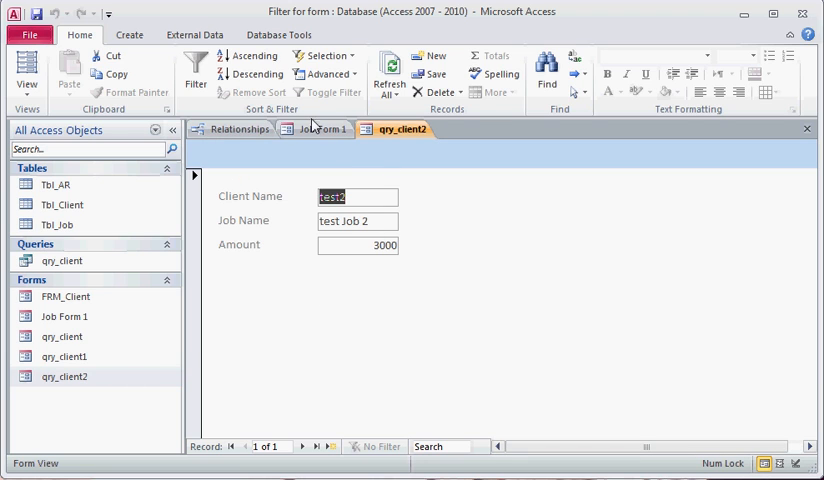
{"action": "left_click", "coordinate": [322, 128]}
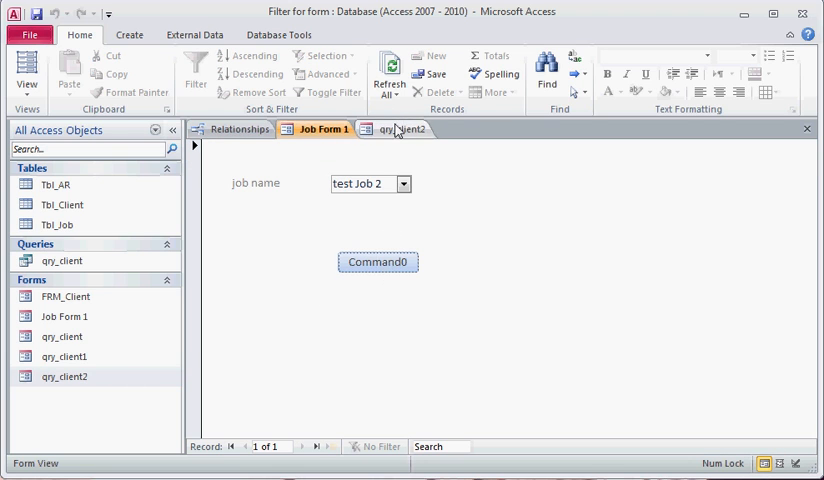
{"action": "left_click", "coordinate": [396, 128]}
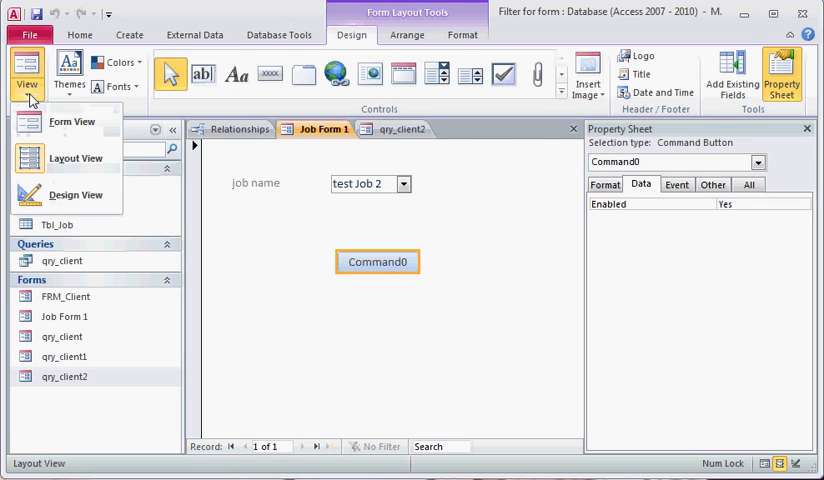
Reopen Command0's OpenForm macro and set its Form Name to qry_client2.
{"action": "left_click", "coordinate": [76, 194]}
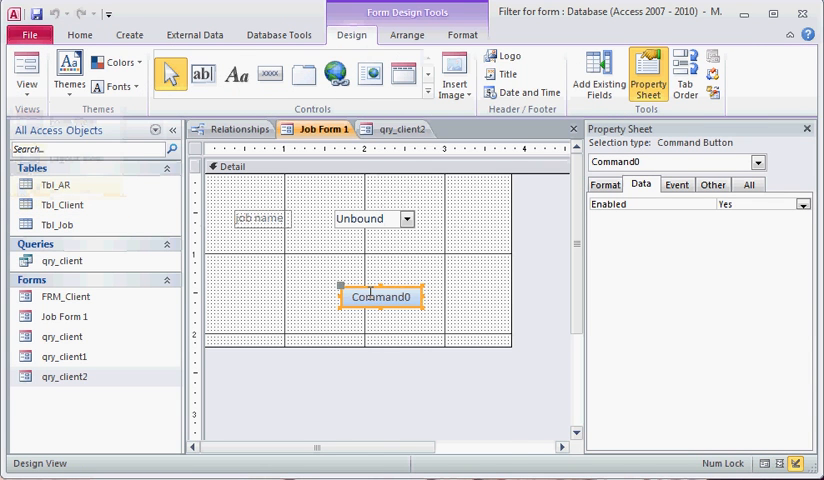
{"action": "right_click", "coordinate": [380, 296]}
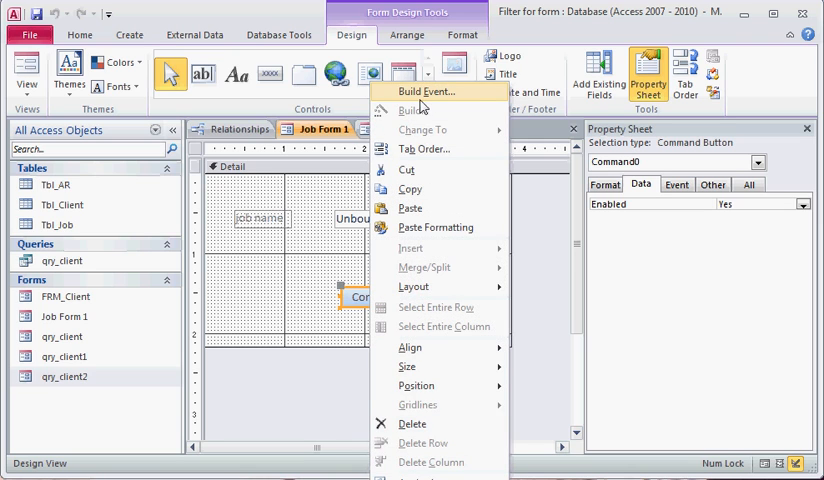
{"action": "left_click", "coordinate": [426, 92]}
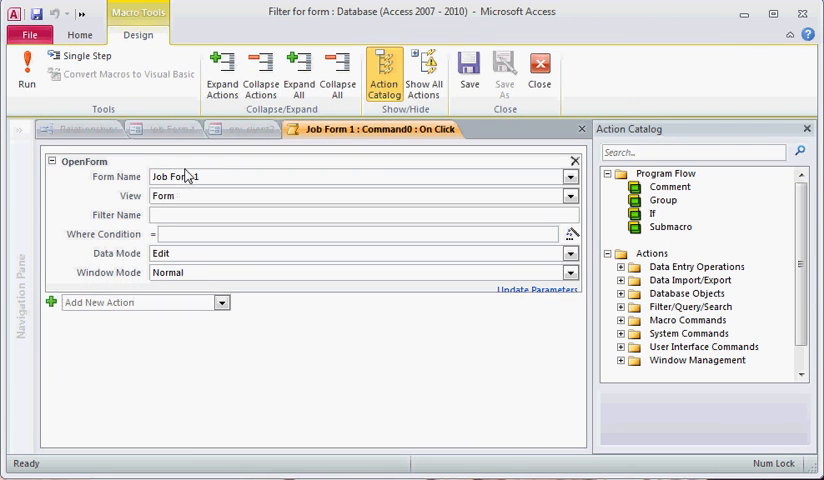
{"action": "left_click", "coordinate": [568, 176]}
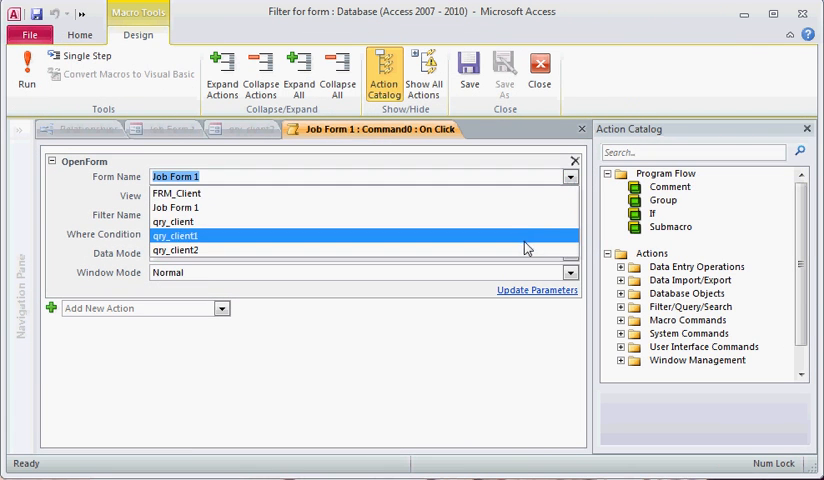
{"action": "left_click", "coordinate": [176, 250]}
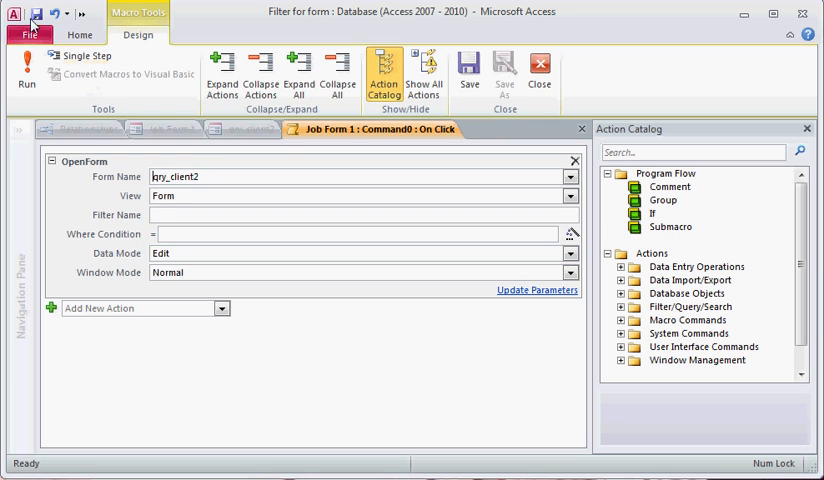
{"action": "mouse_move", "coordinate": [512, 68]}
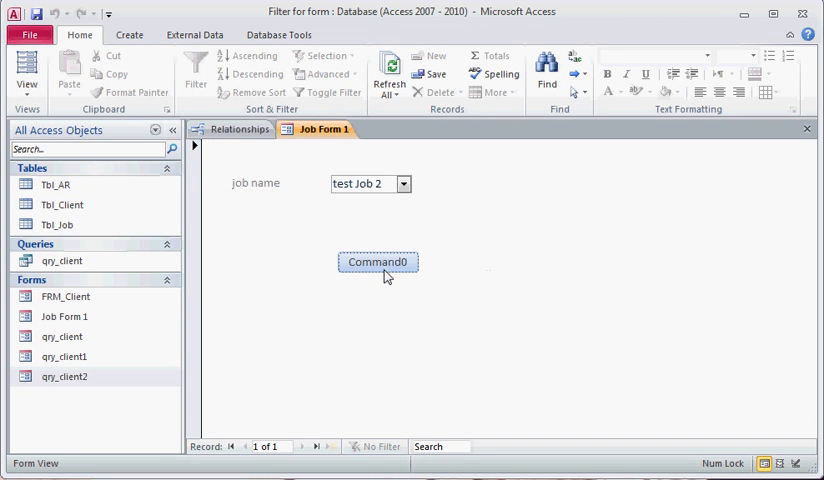
Run Command0 so qry_client2 opens showing client Test, test job, amount 2000, then return to the form.
{"action": "left_click", "coordinate": [404, 184]}
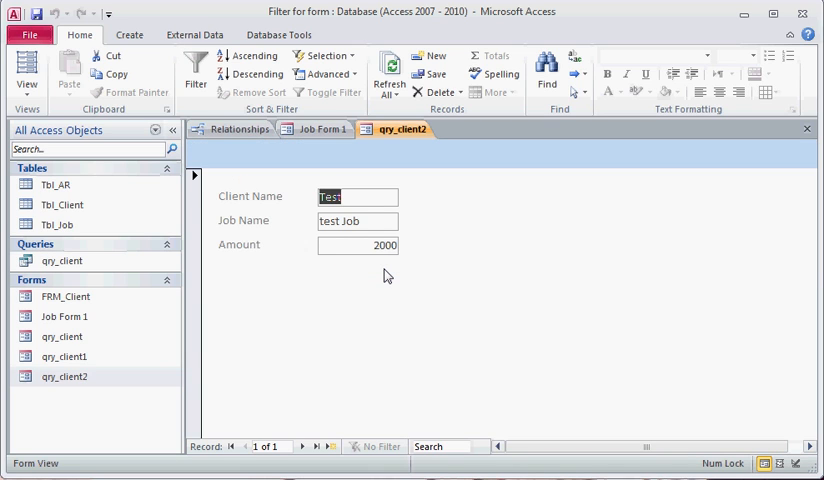
{"action": "mouse_move", "coordinate": [480, 240]}
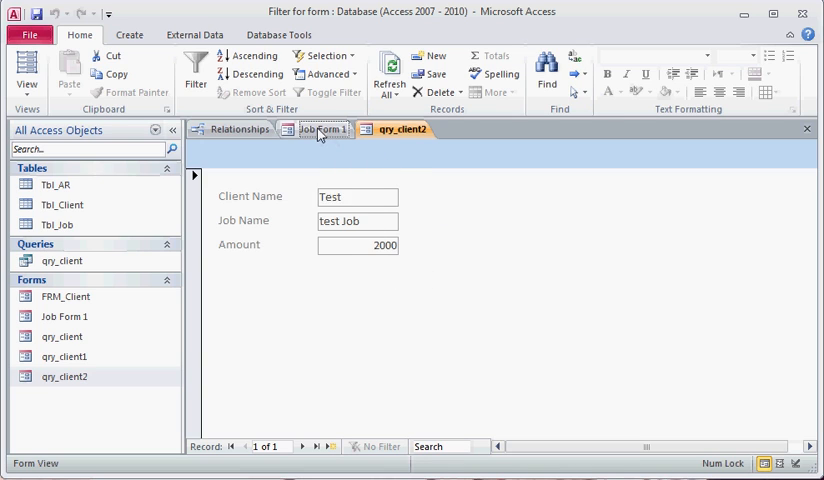
{"action": "left_click", "coordinate": [320, 128]}
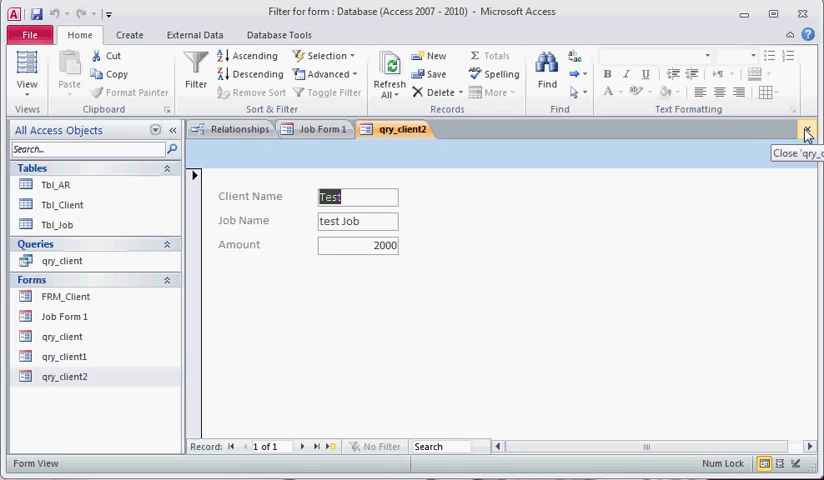
{"action": "mouse_move", "coordinate": [620, 194]}
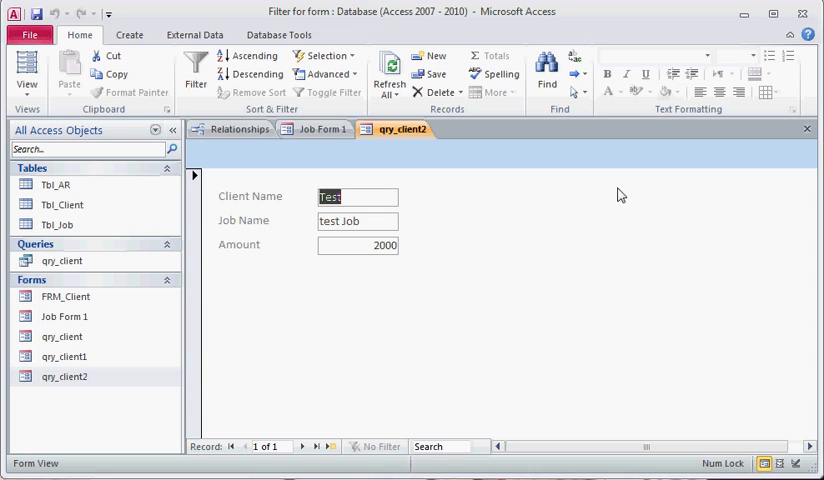
{"action": "mouse_move", "coordinate": [808, 132]}
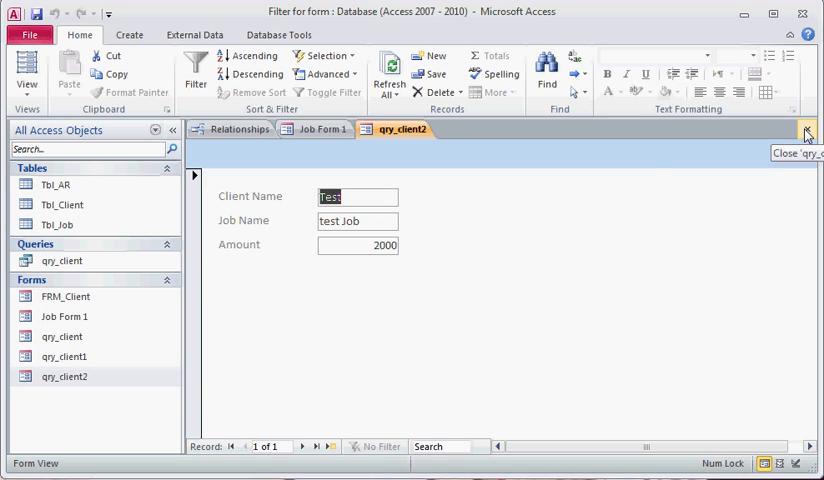
{"action": "mouse_move", "coordinate": [408, 264]}
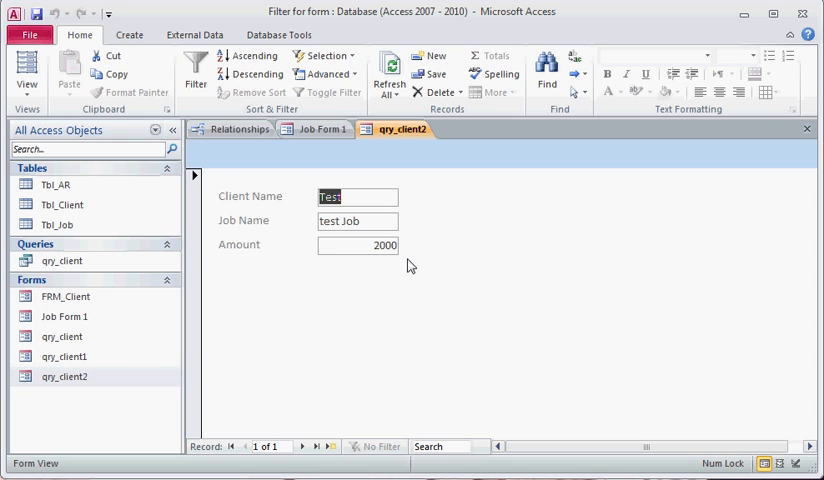
{"action": "mouse_move", "coordinate": [808, 132]}
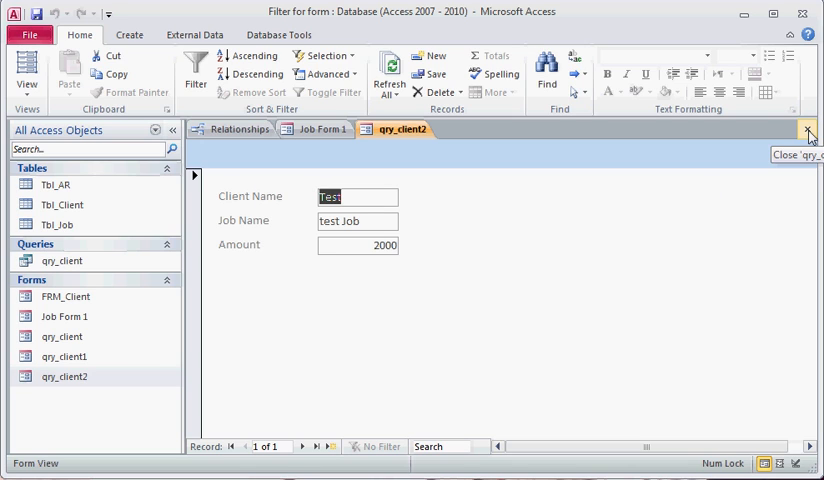